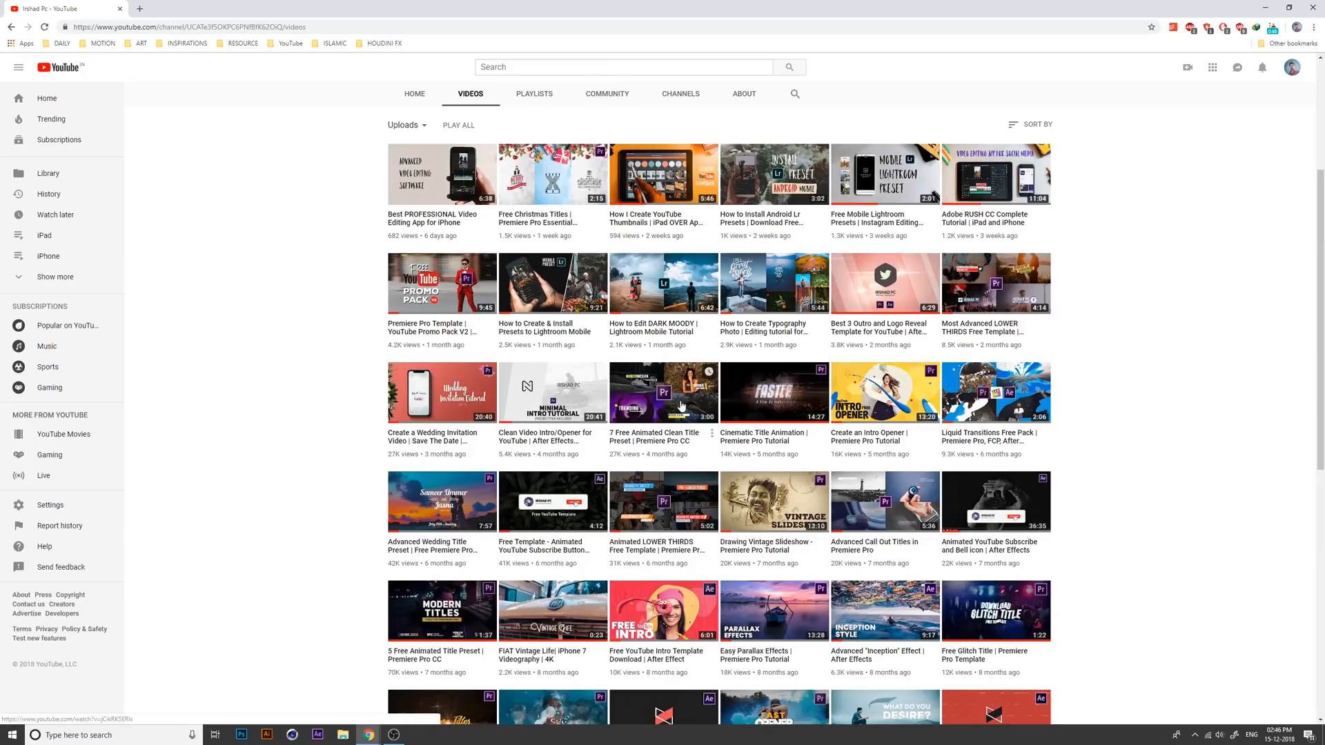
# Step: Open the '7 Free Animated Clean Title Preset' video and expand its full description
pyautogui.click(663, 392)
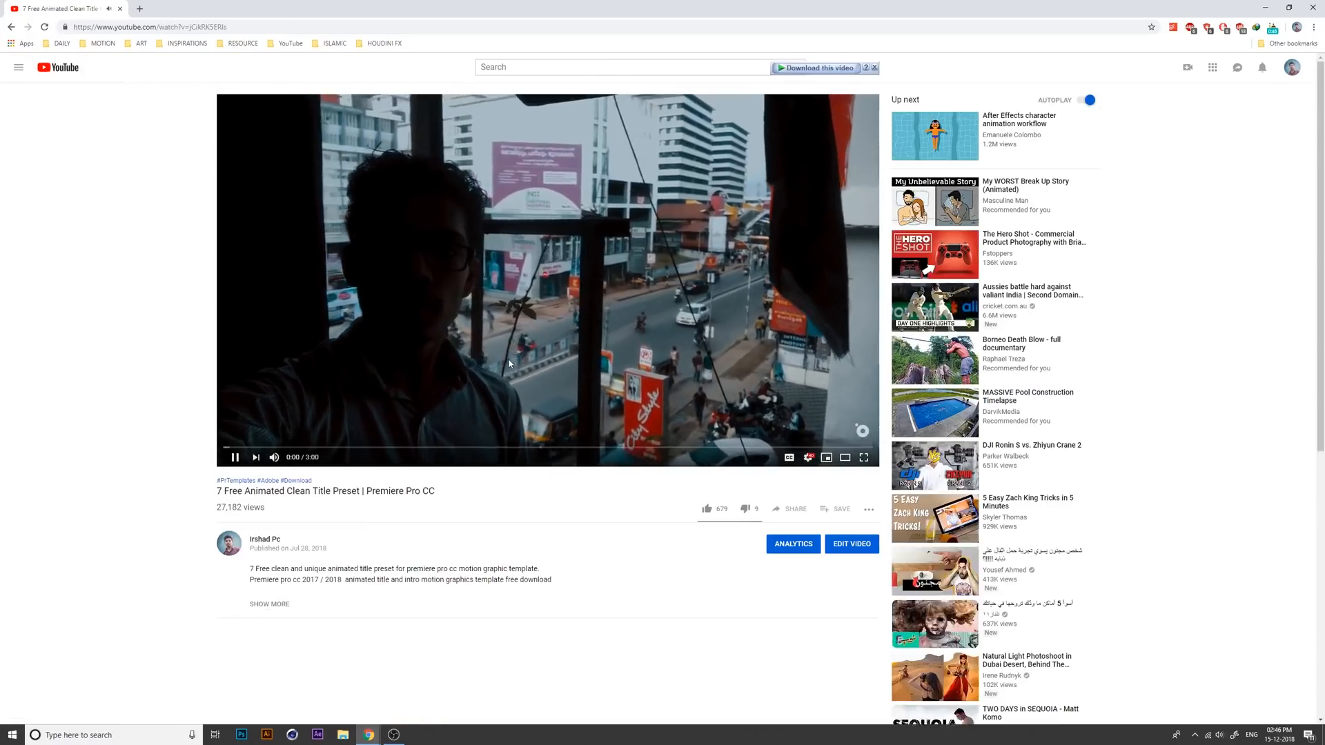
pyautogui.scroll(-3)
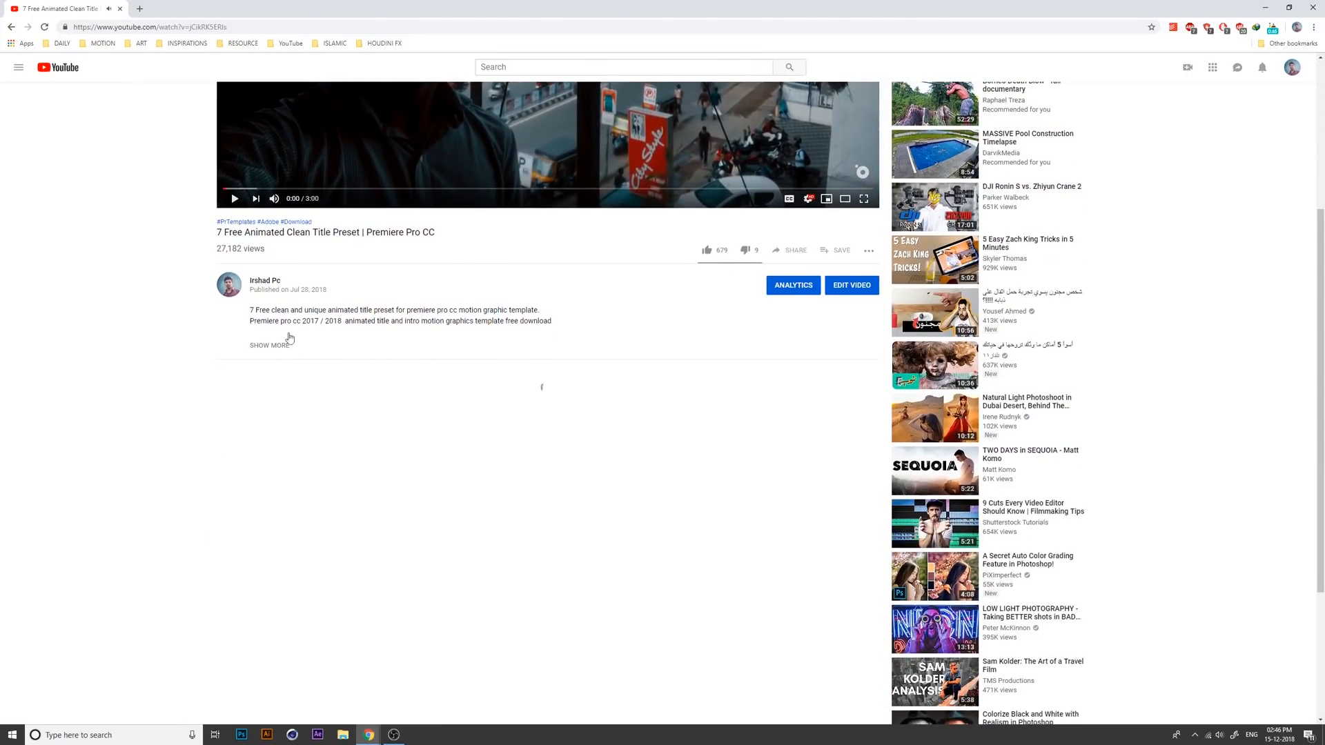
pyautogui.click(267, 345)
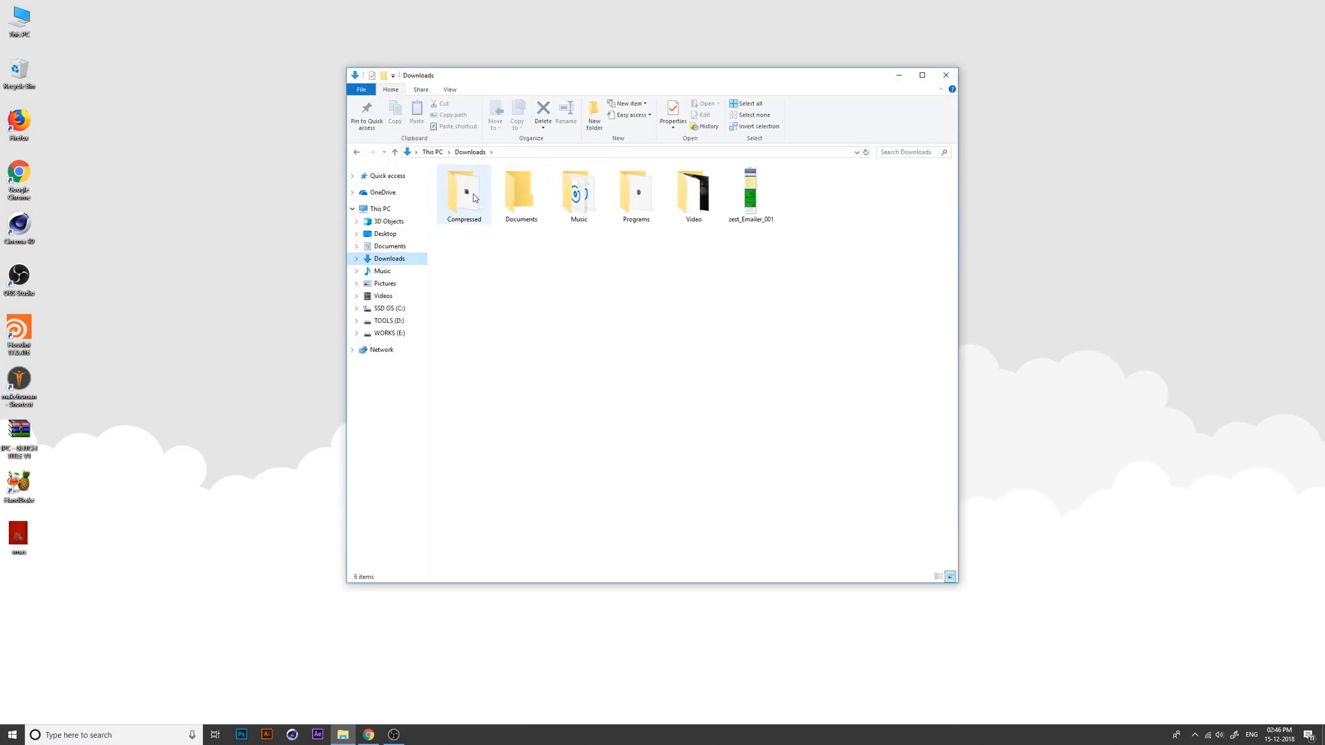
# Step: Extract the IPC - CLEAN TITLE archive from Downloads > Compressed and browse the extracted folder
pyautogui.doubleClick(463, 192)
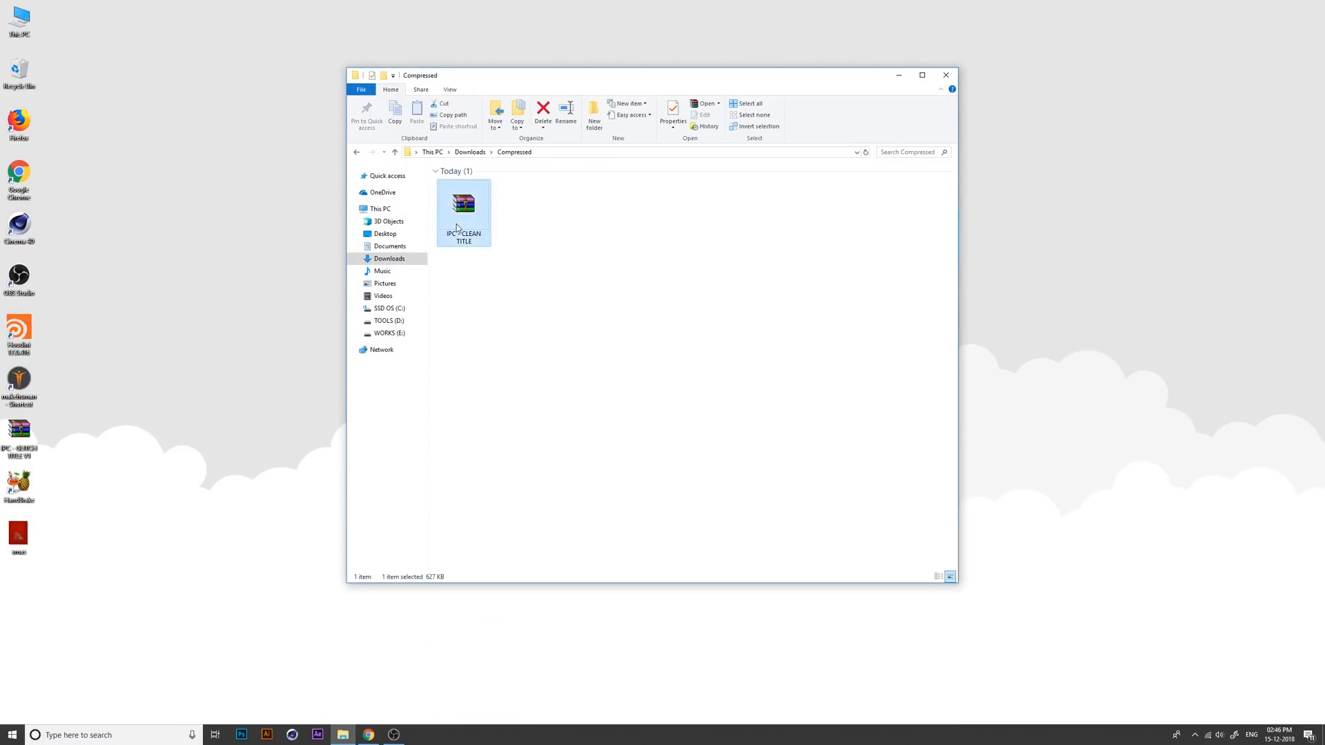
pyautogui.rightClick(463, 207)
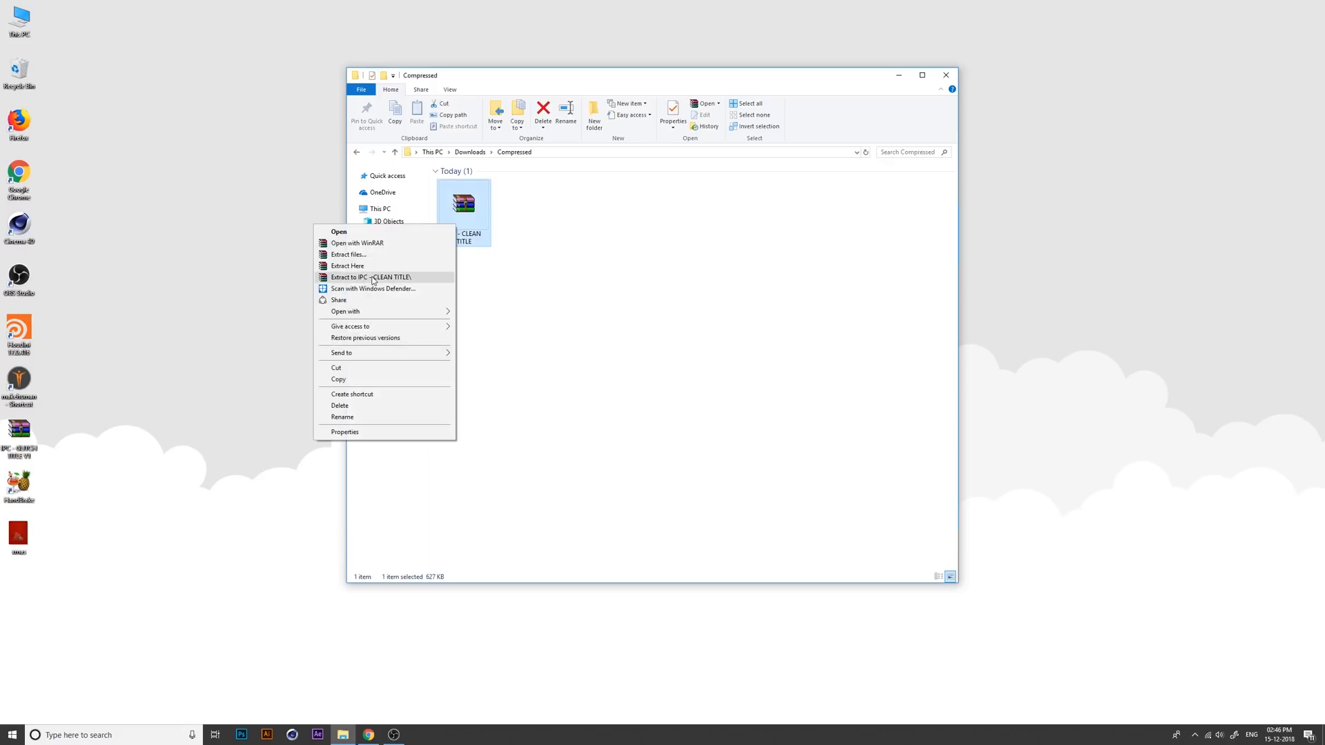
pyautogui.click(370, 277)
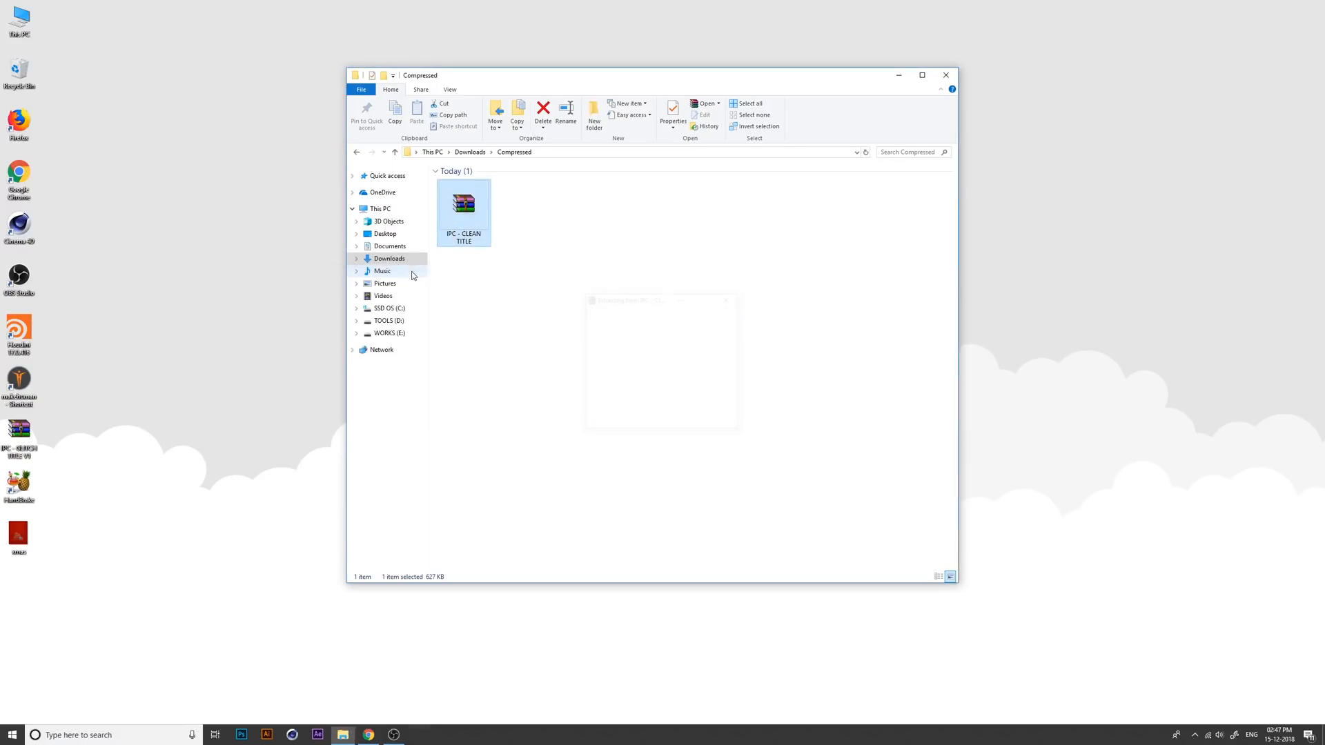
pyautogui.doubleClick(464, 207)
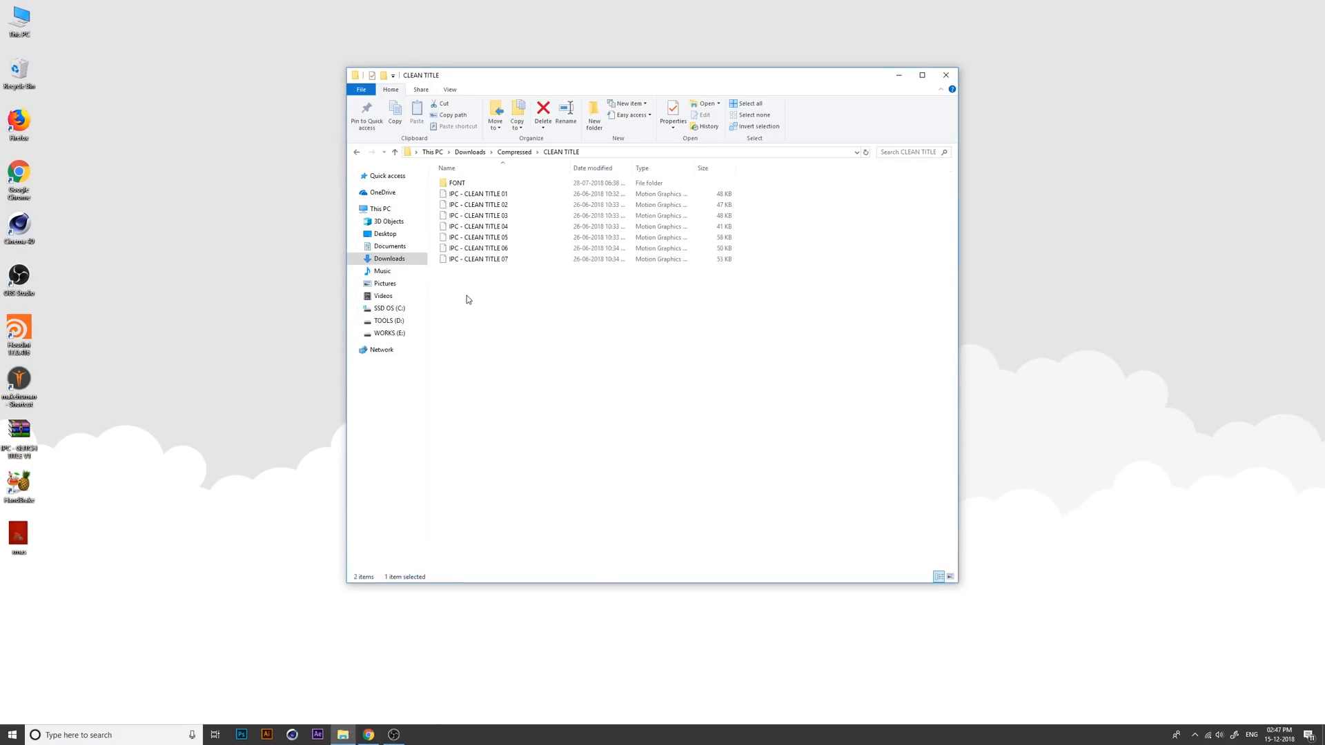
pyautogui.doubleClick(456, 182)
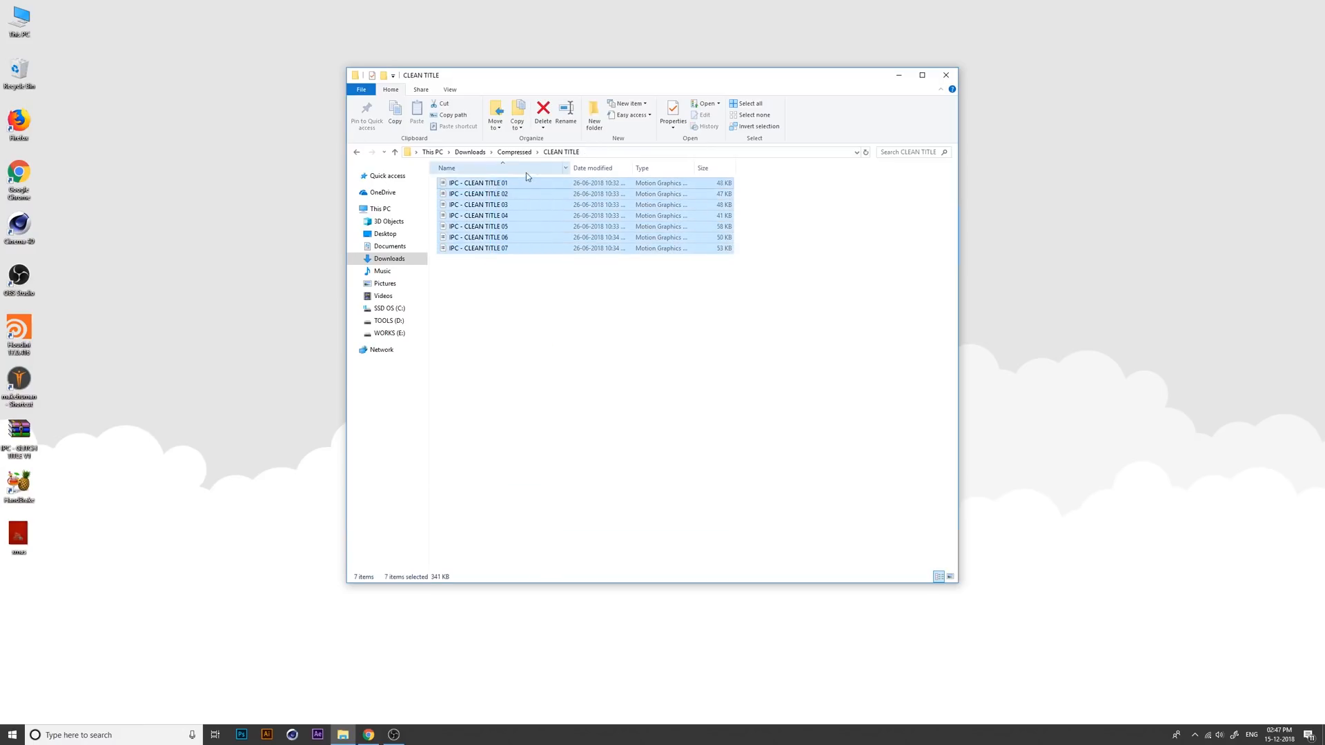
pyautogui.click(470, 151)
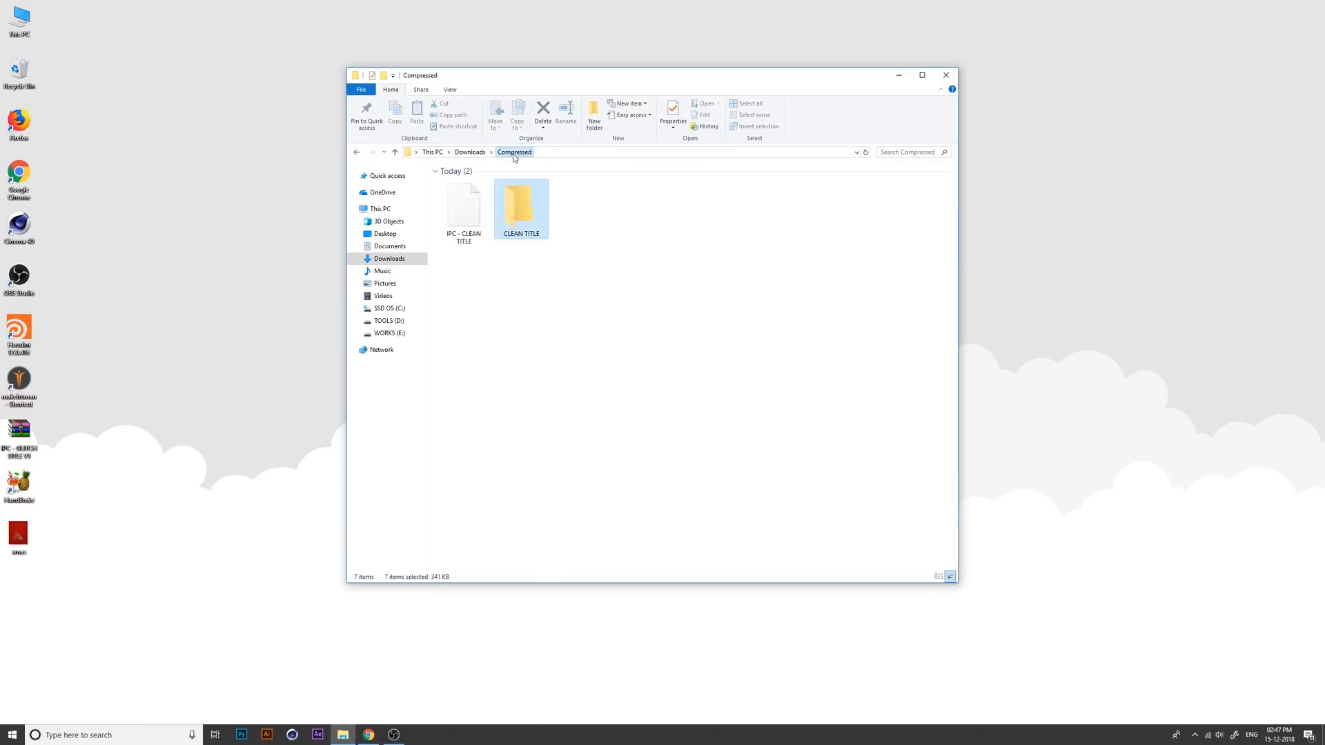
pyautogui.rightClick(521, 208)
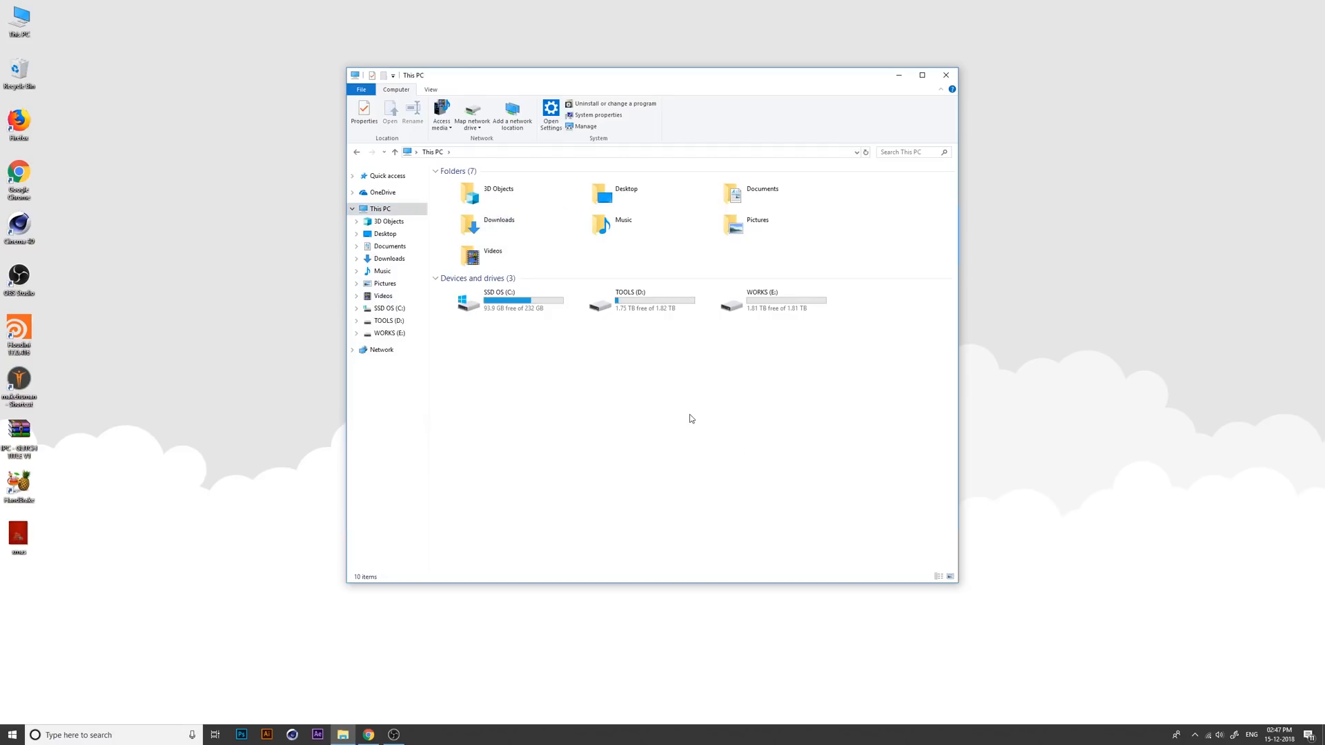
# Step: Create a folder named 'IPC TITLES' inside Documents and open it
pyautogui.click(632, 301)
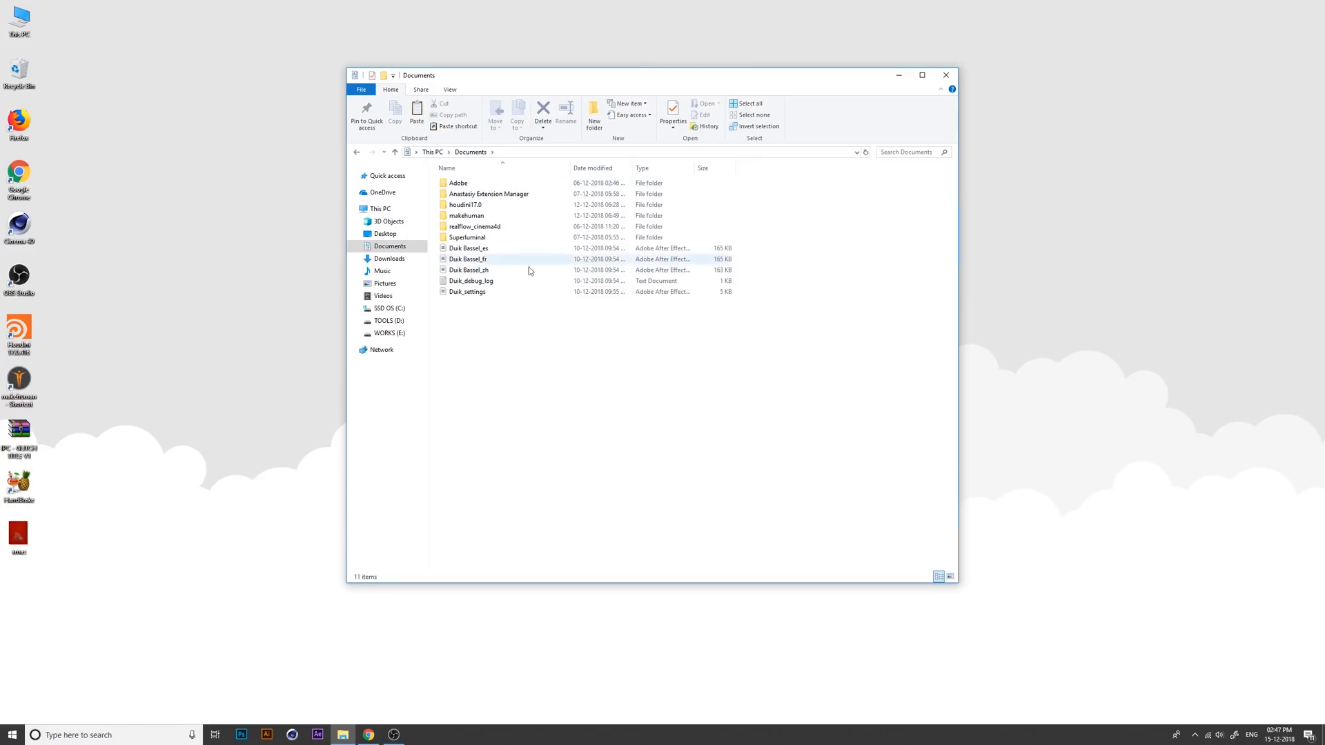
pyautogui.click(595, 117)
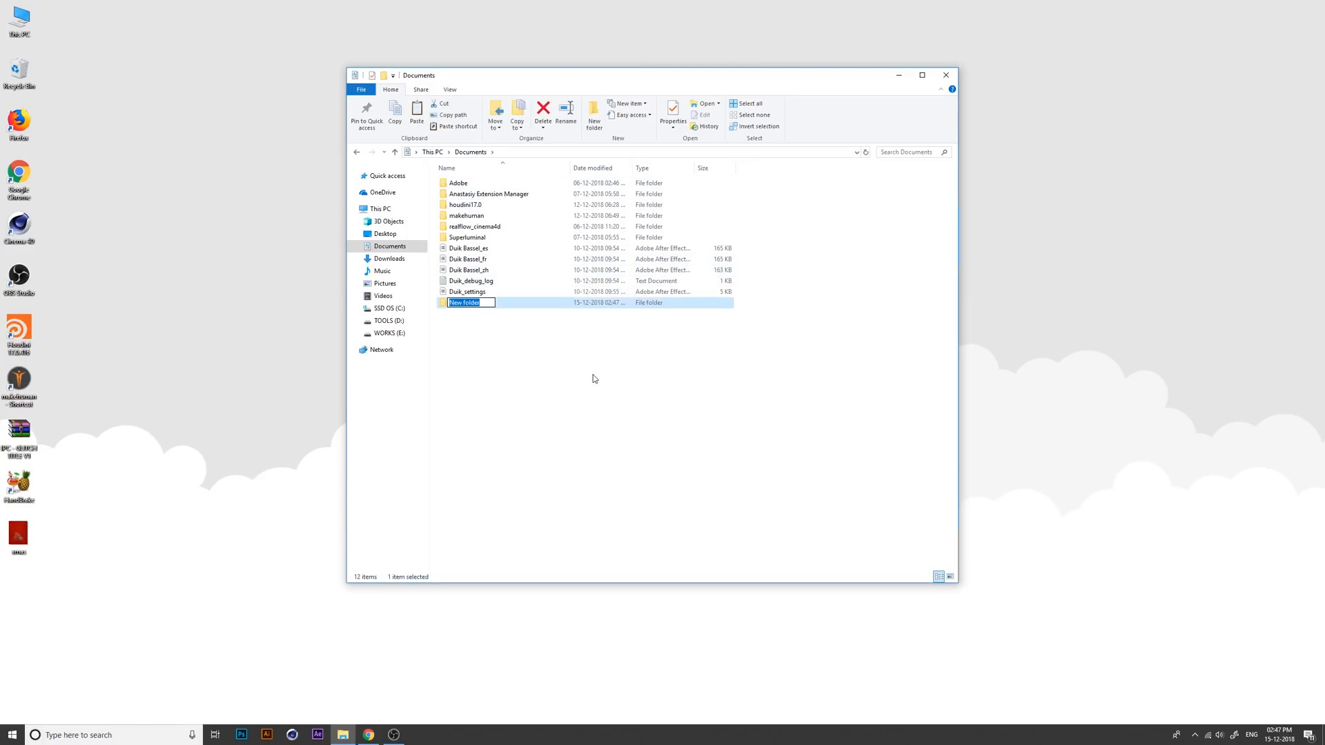
pyautogui.write('Pr')
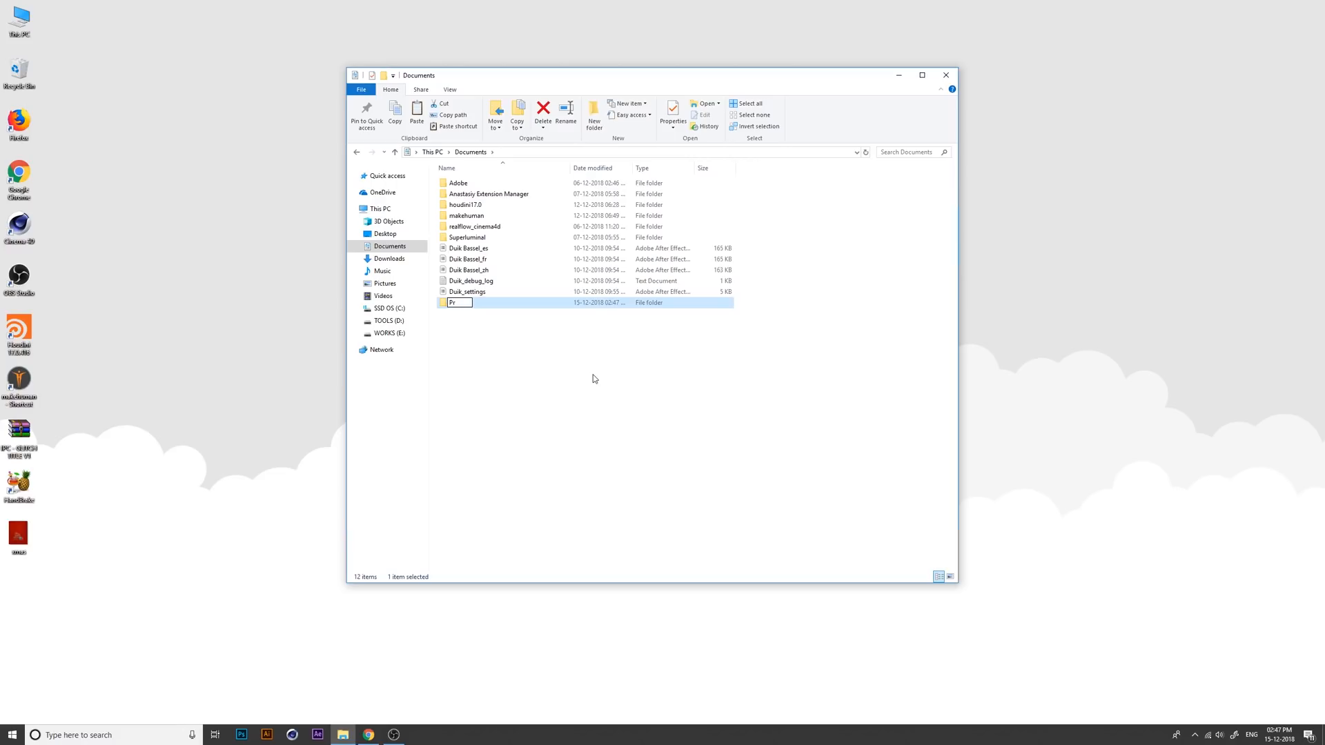
pyautogui.write('PC TITLES')
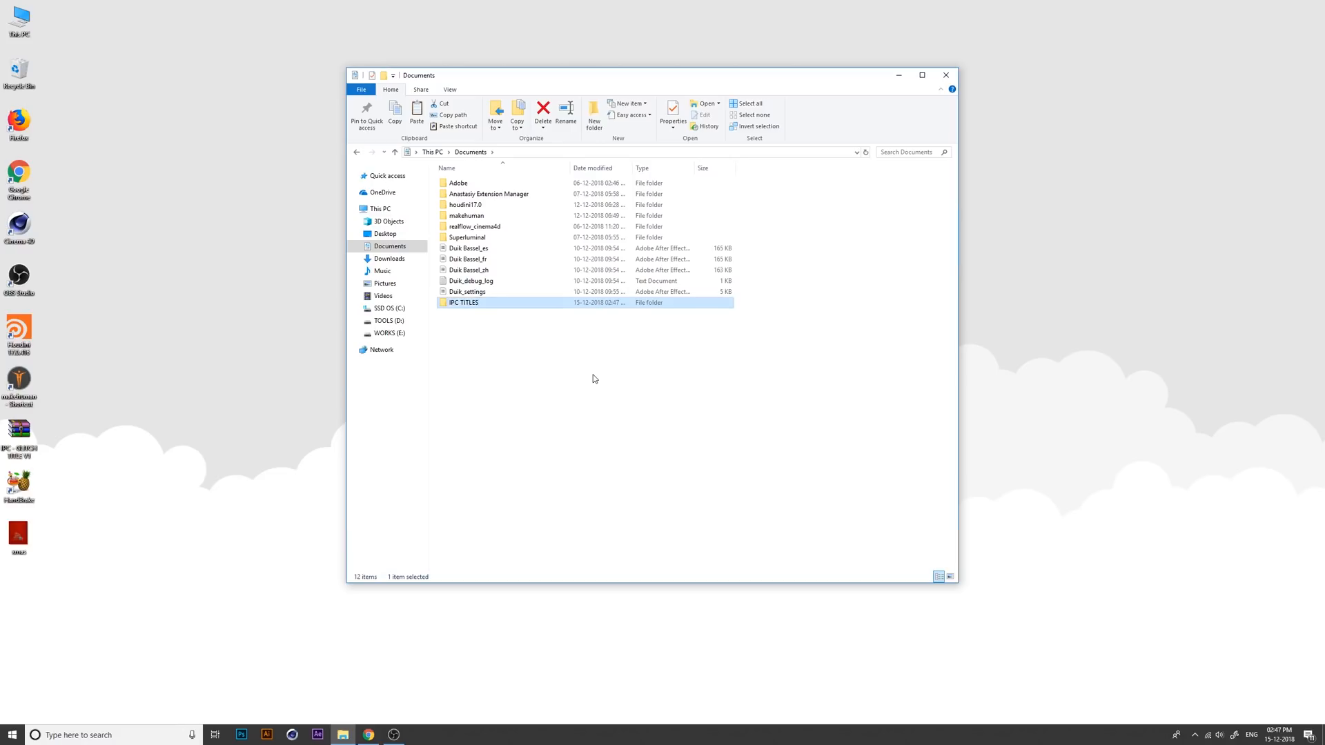
pyautogui.doubleClick(464, 302)
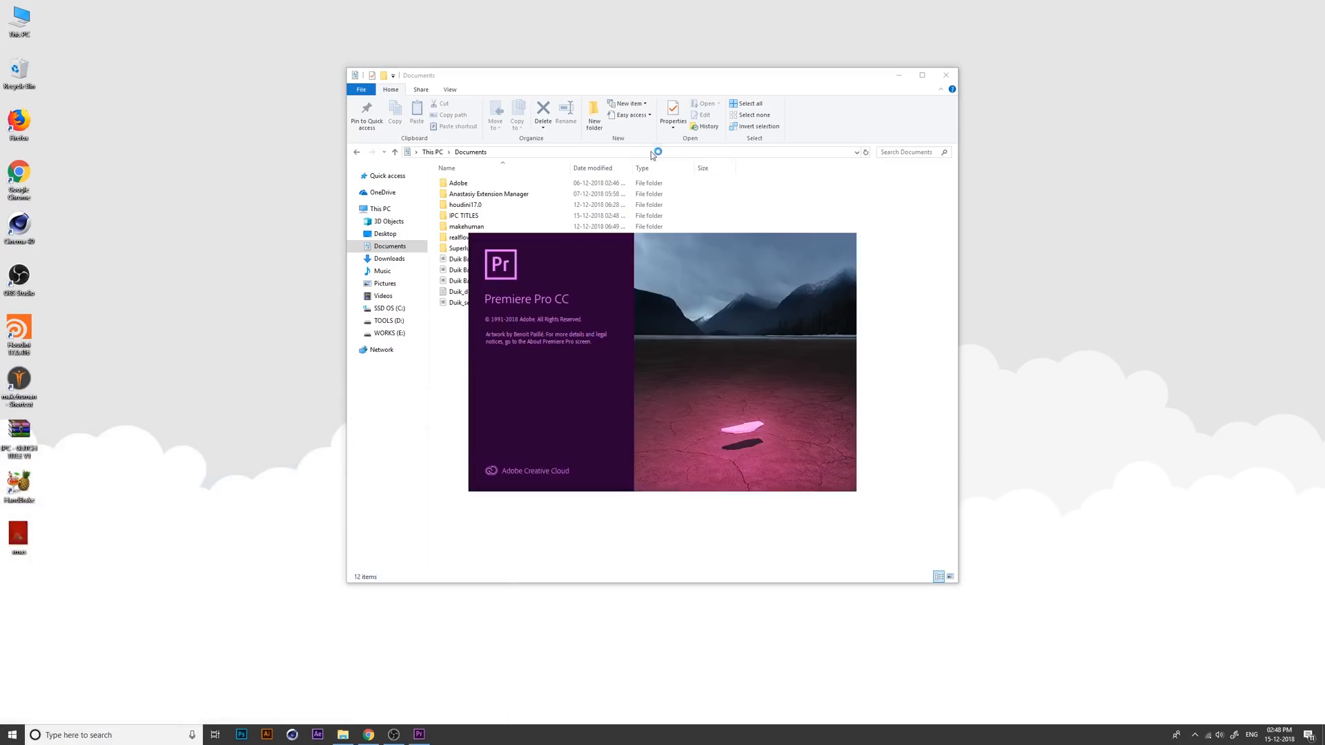
# Step: Create a DSLR 1080p30 sequence, Sequence 02, in the YouTube project
pyautogui.click(8, 16)
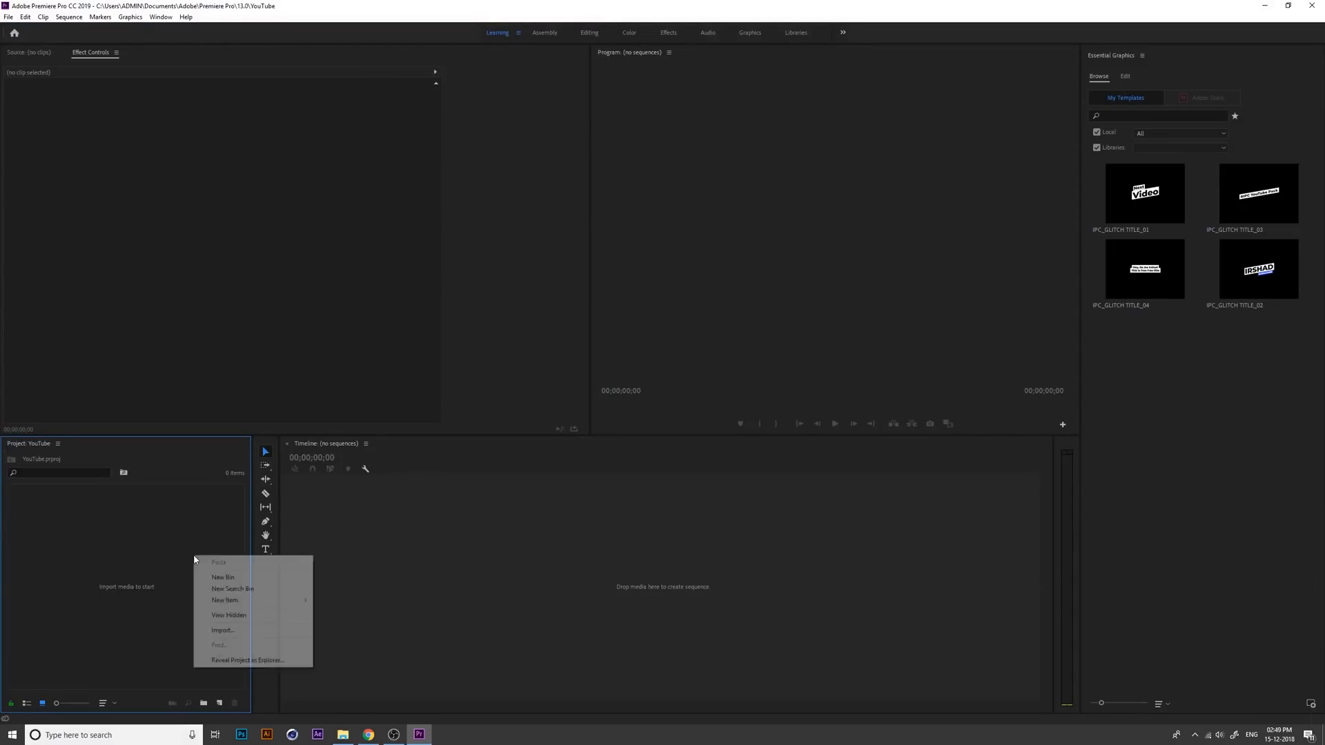
pyautogui.moveTo(257, 613)
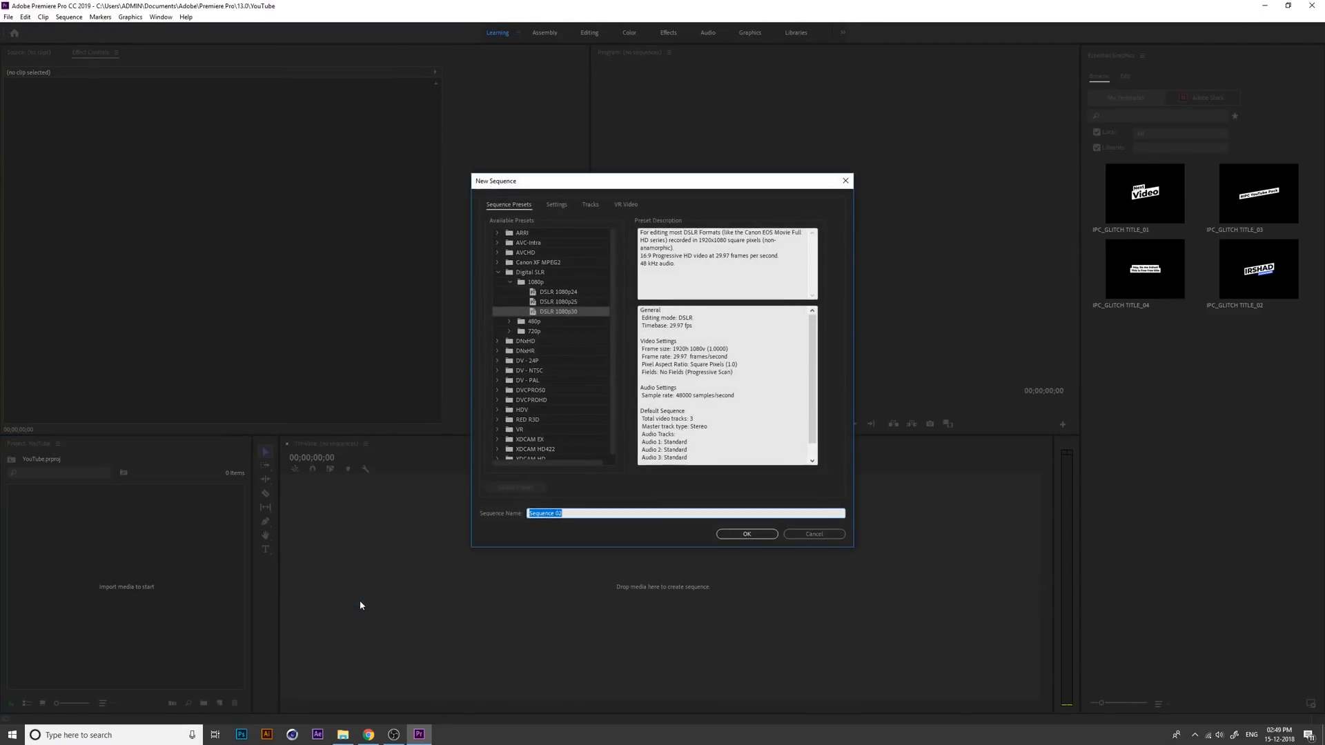
pyautogui.click(746, 533)
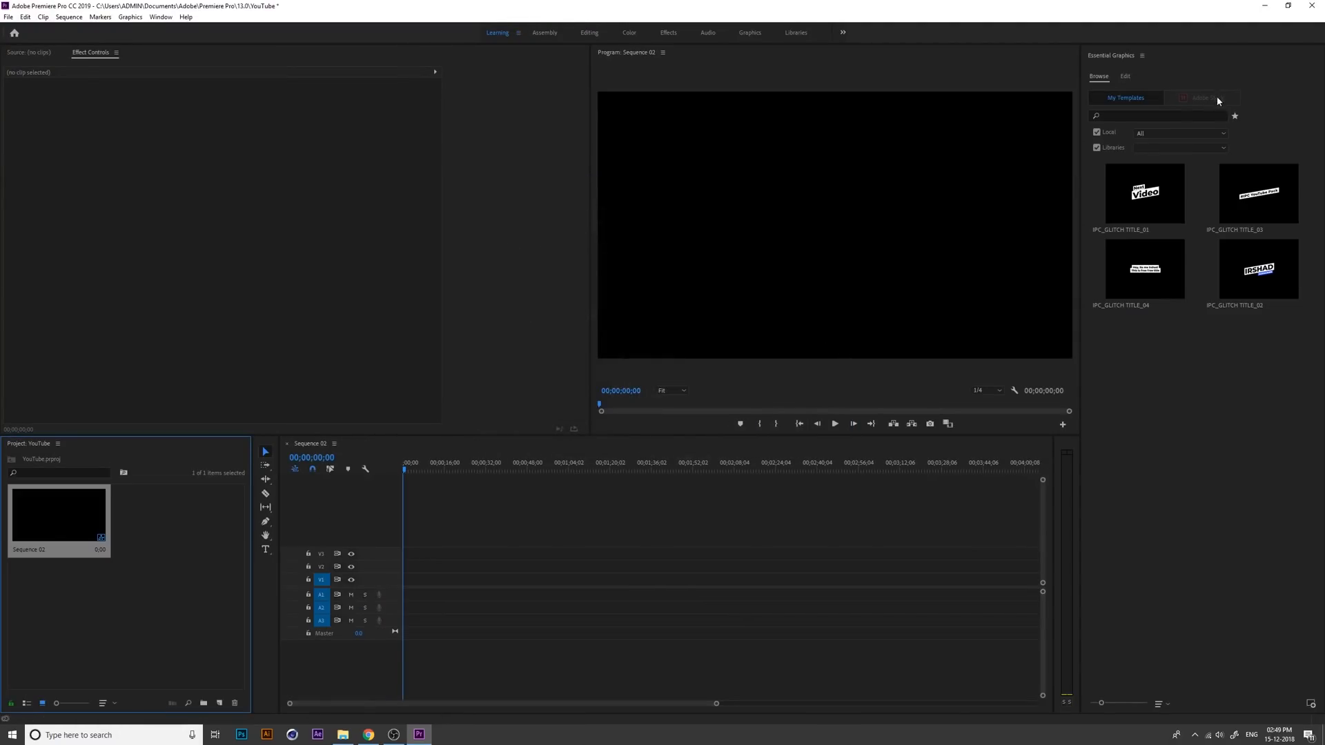
pyautogui.moveTo(1161, 263)
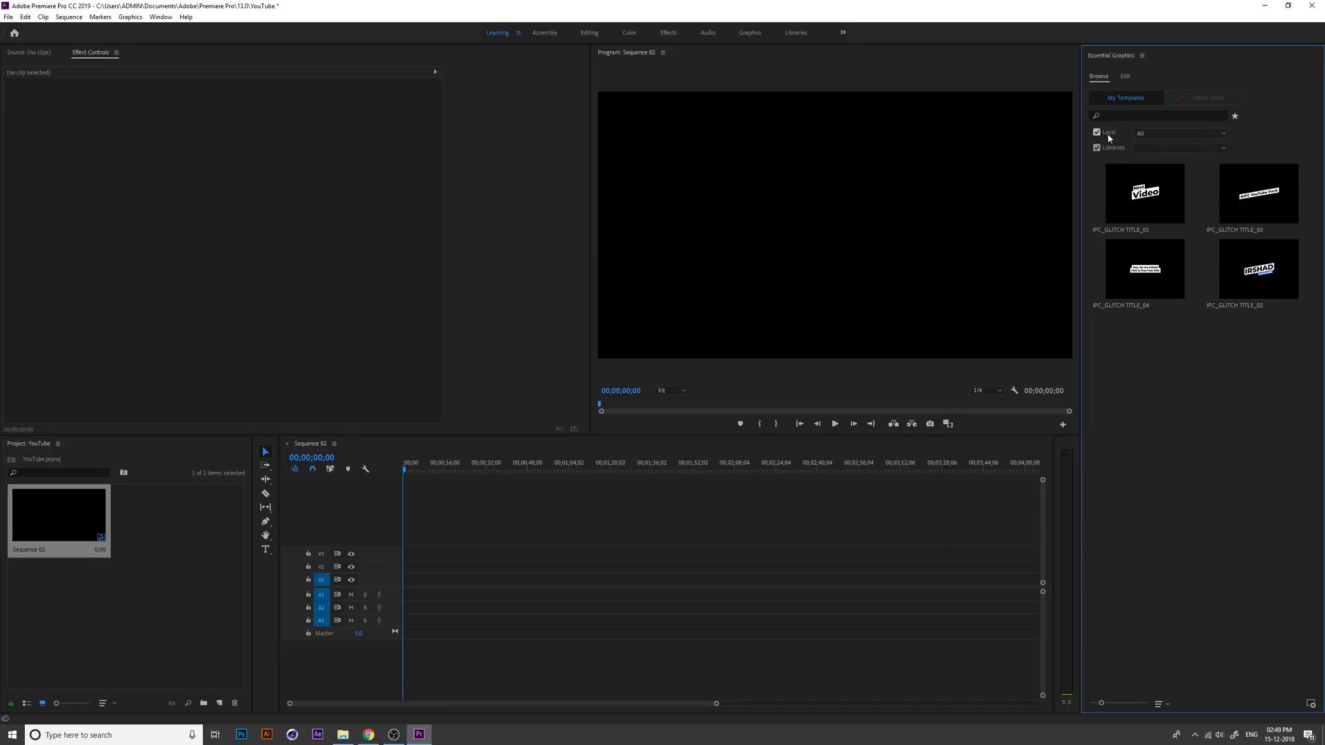
pyautogui.moveTo(1198, 182)
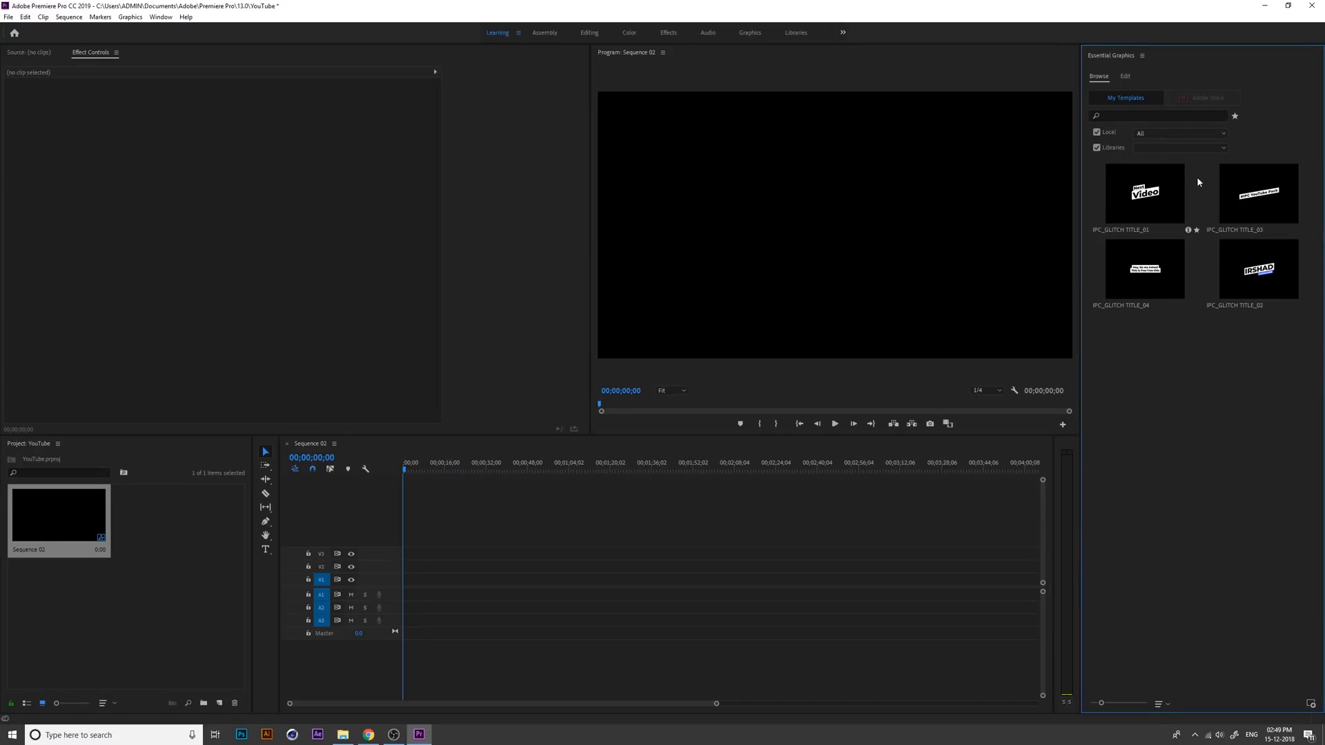
pyautogui.moveTo(1157, 165)
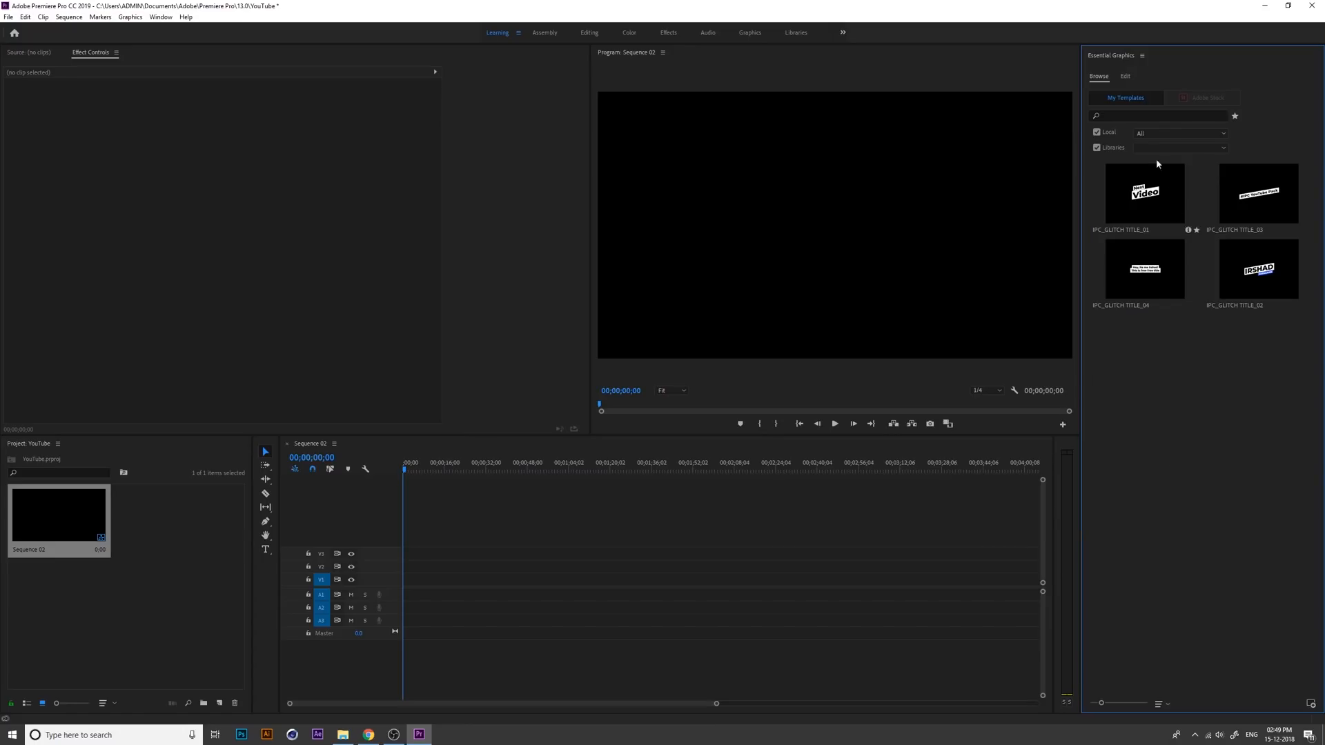
# Step: Filter the Essential Graphics Local templates to All, then to the IPC TITLES folder
pyautogui.click(1179, 132)
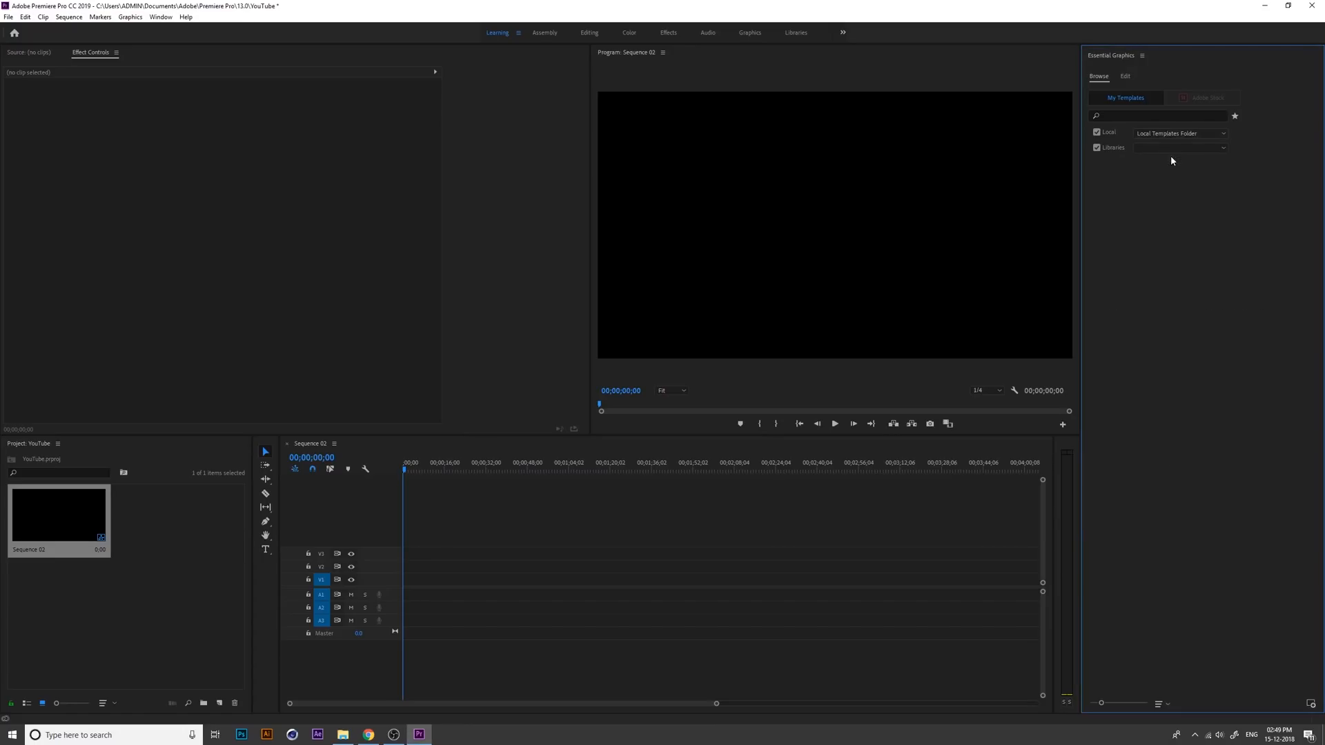
pyautogui.click(1182, 133)
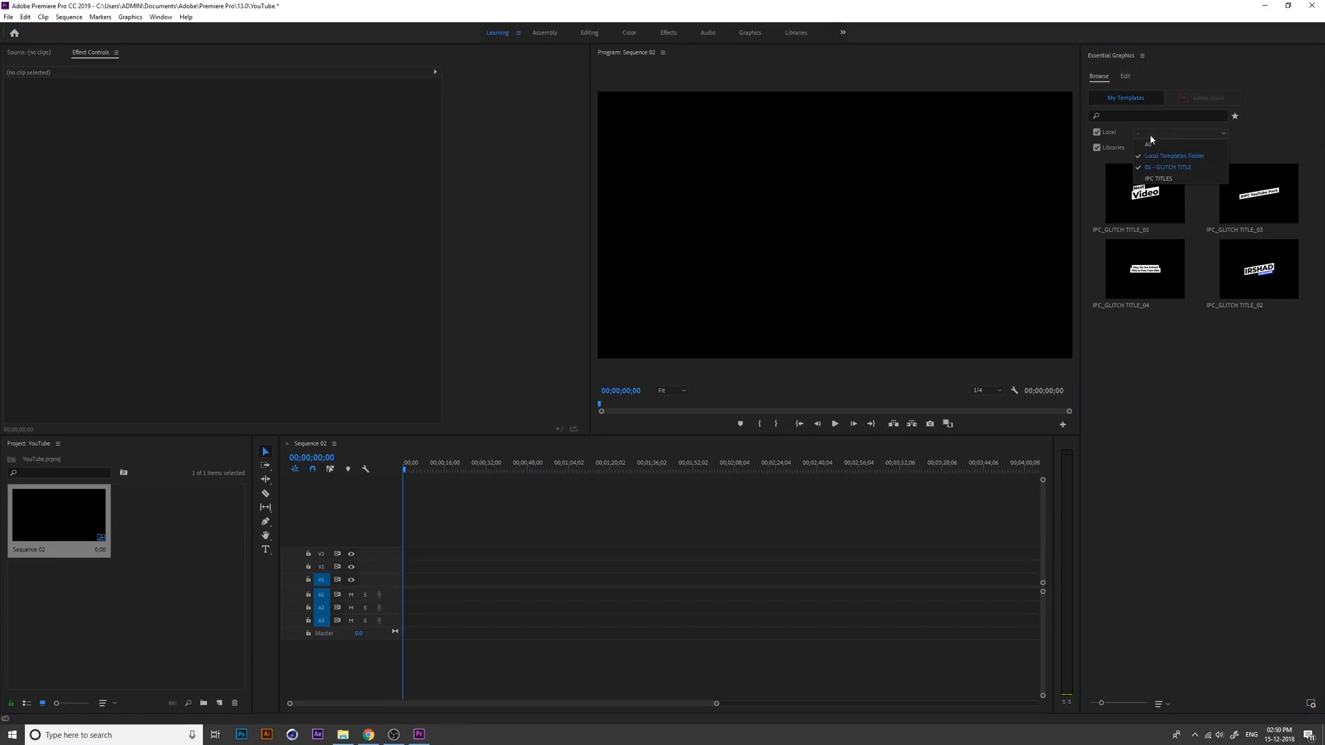
pyautogui.click(1149, 144)
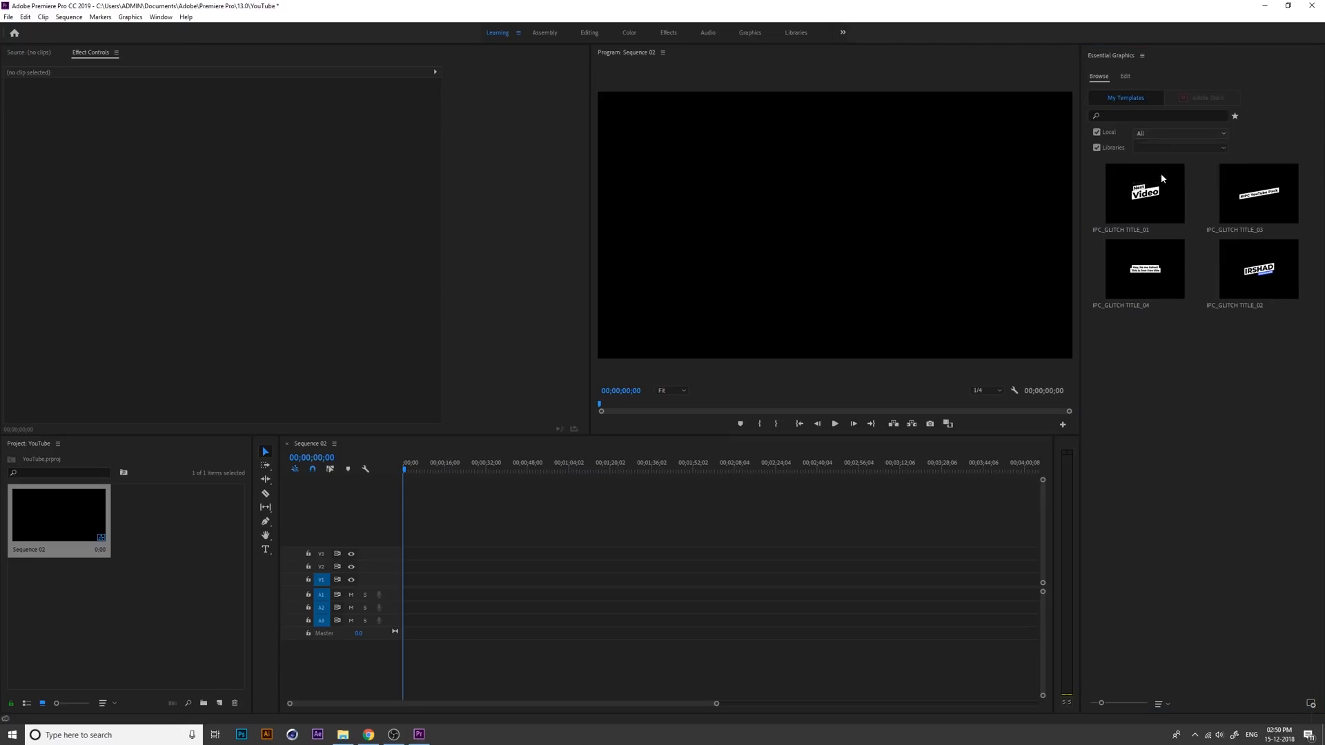
pyautogui.click(1181, 133)
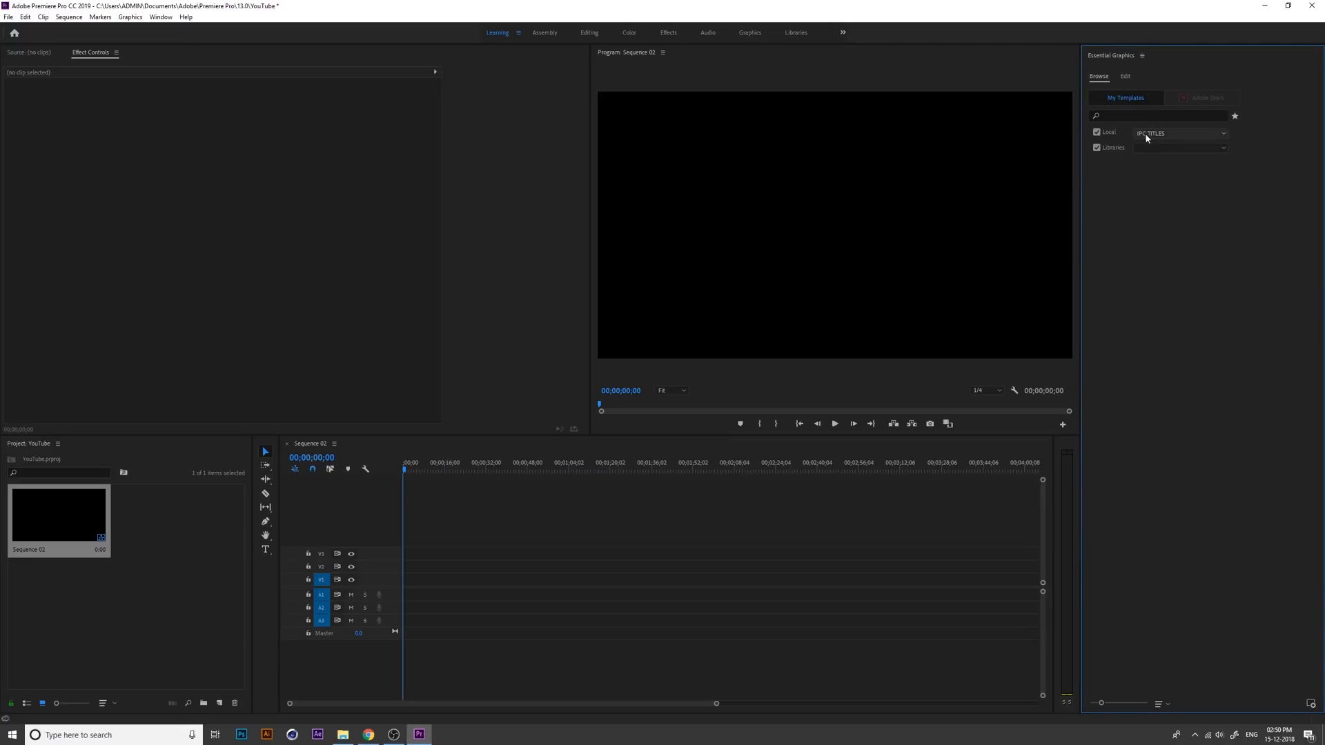
# Step: Remove the IPC TITLES folder from the additional template folders list
pyautogui.click(1142, 55)
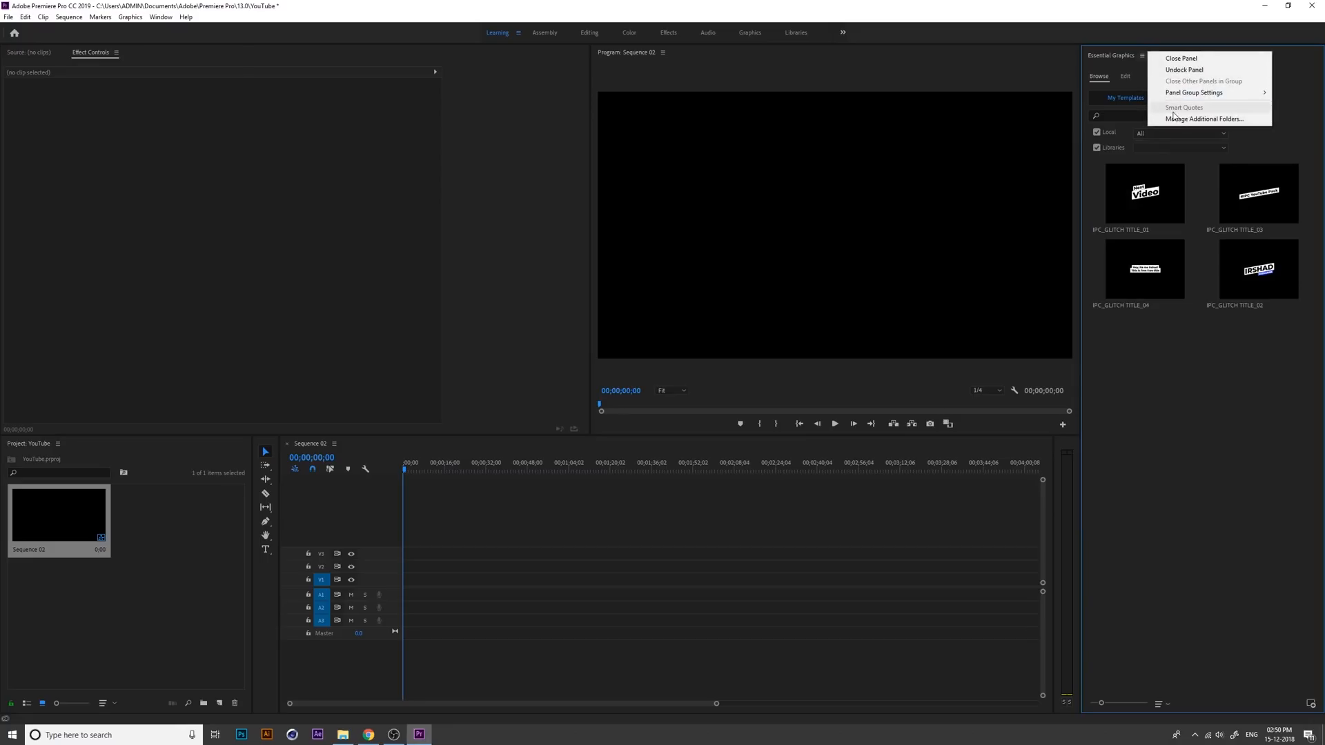
pyautogui.moveTo(1176, 118)
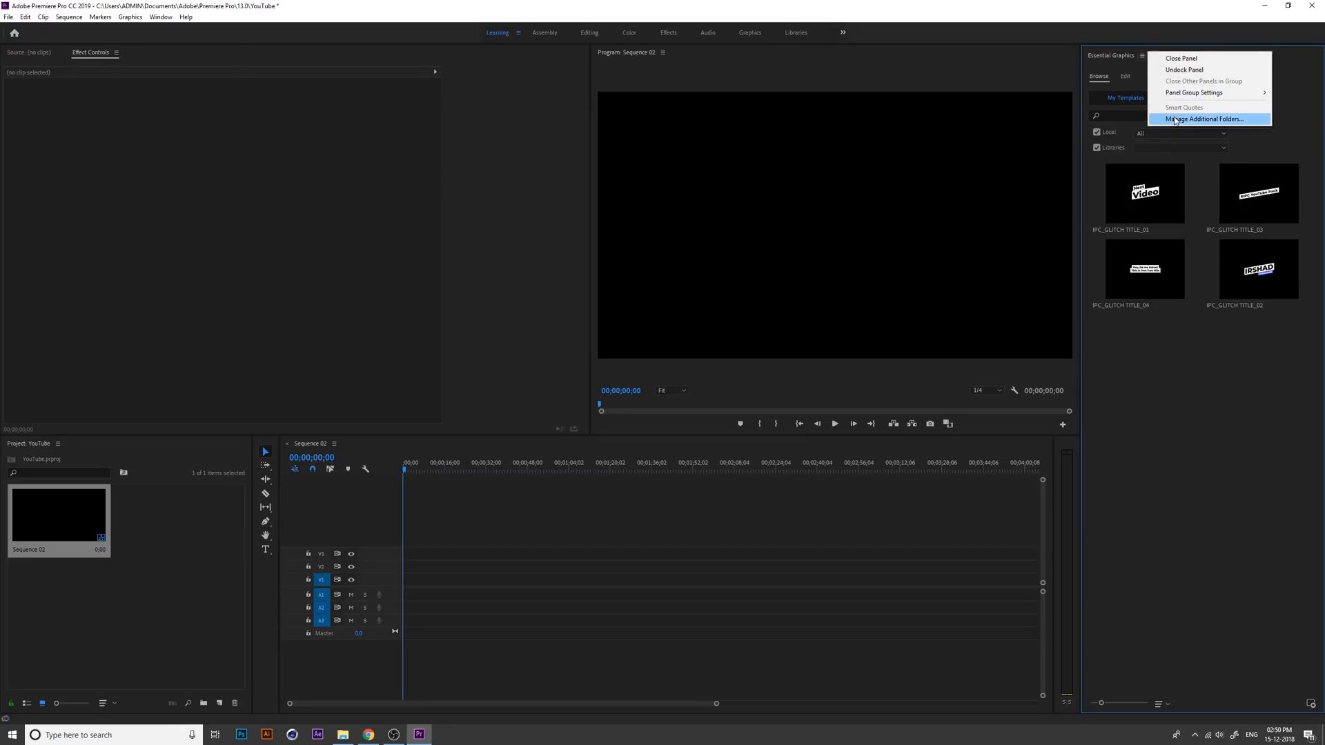
pyautogui.click(1204, 118)
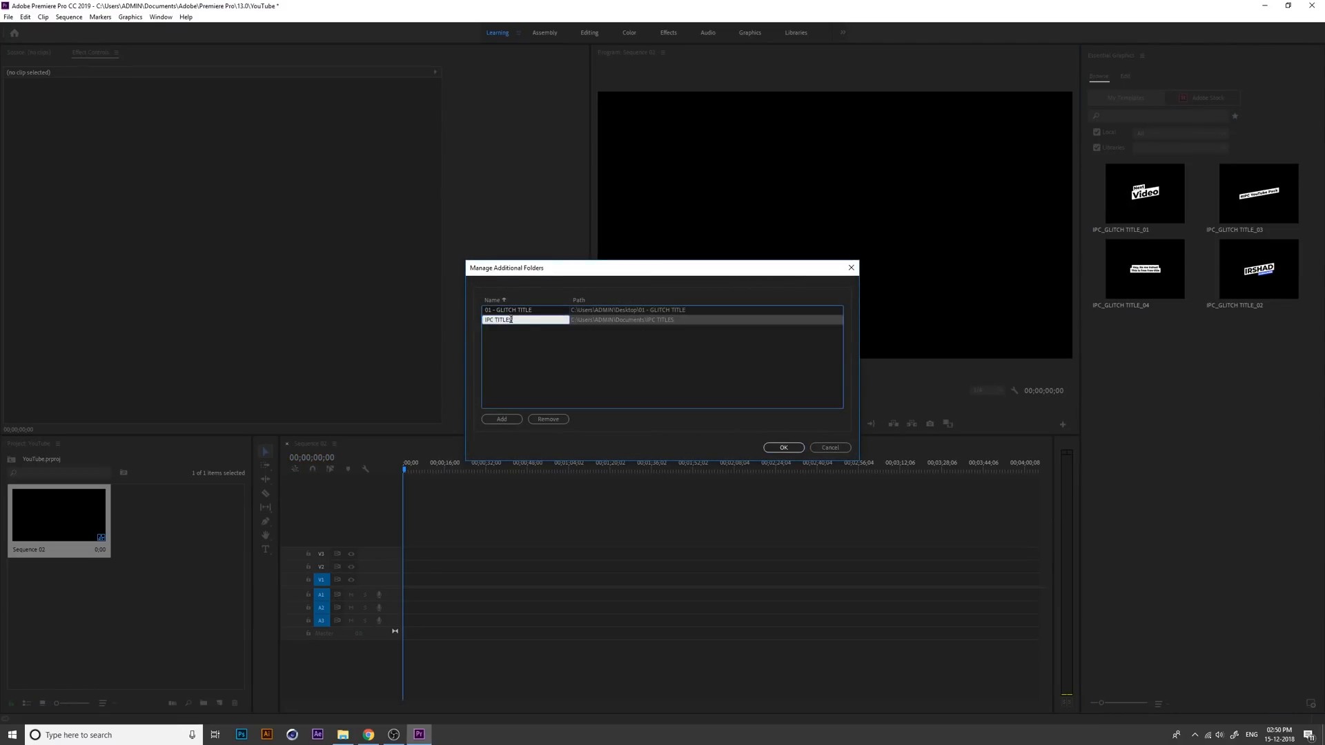
pyautogui.click(547, 419)
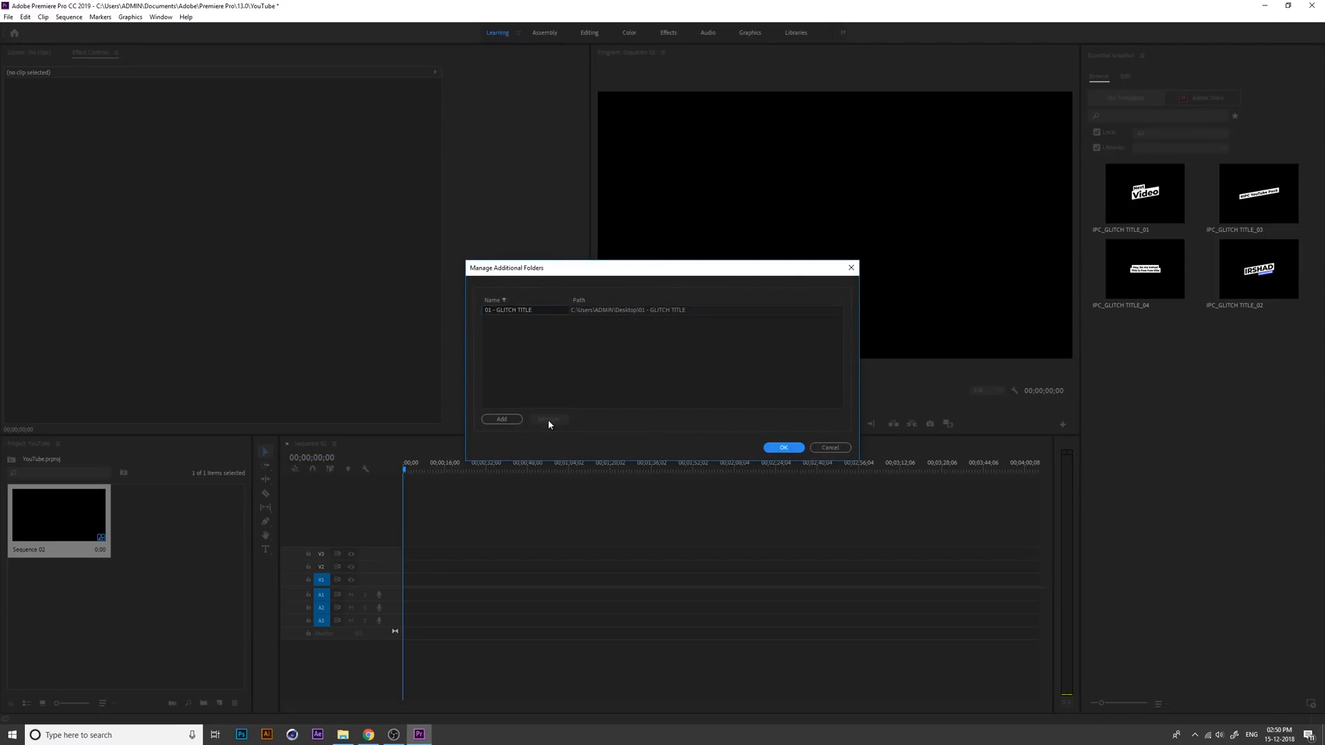
# Step: Add the CLEAN TITLE and LOWER THIRD folders as additional template folders
pyautogui.click(502, 419)
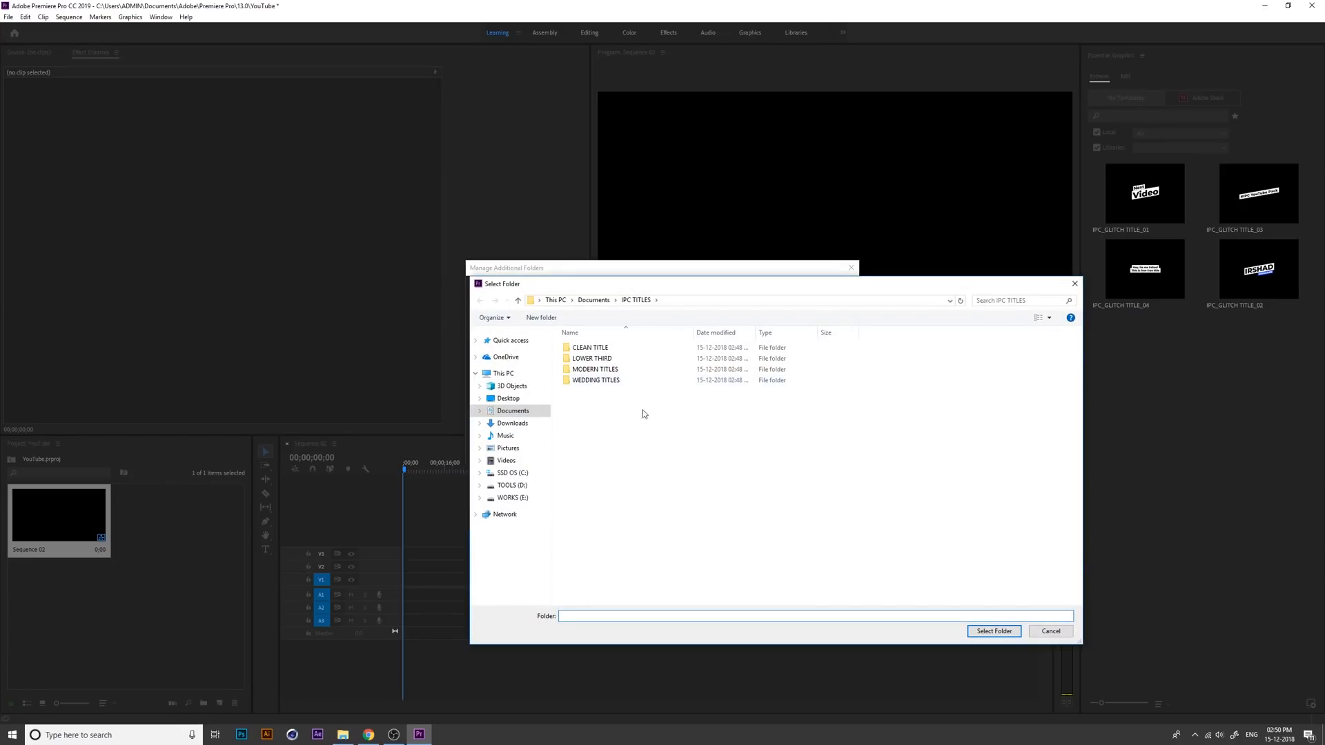
pyautogui.click(590, 347)
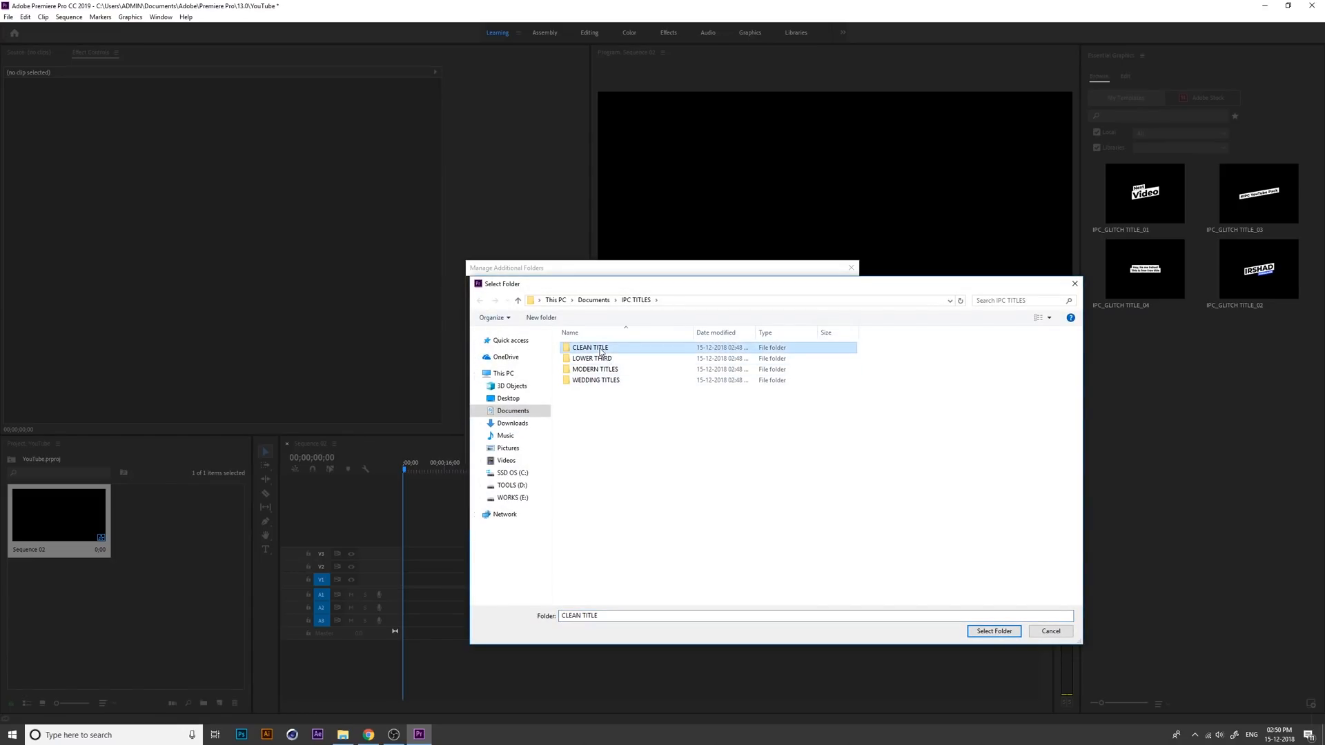
pyautogui.doubleClick(590, 347)
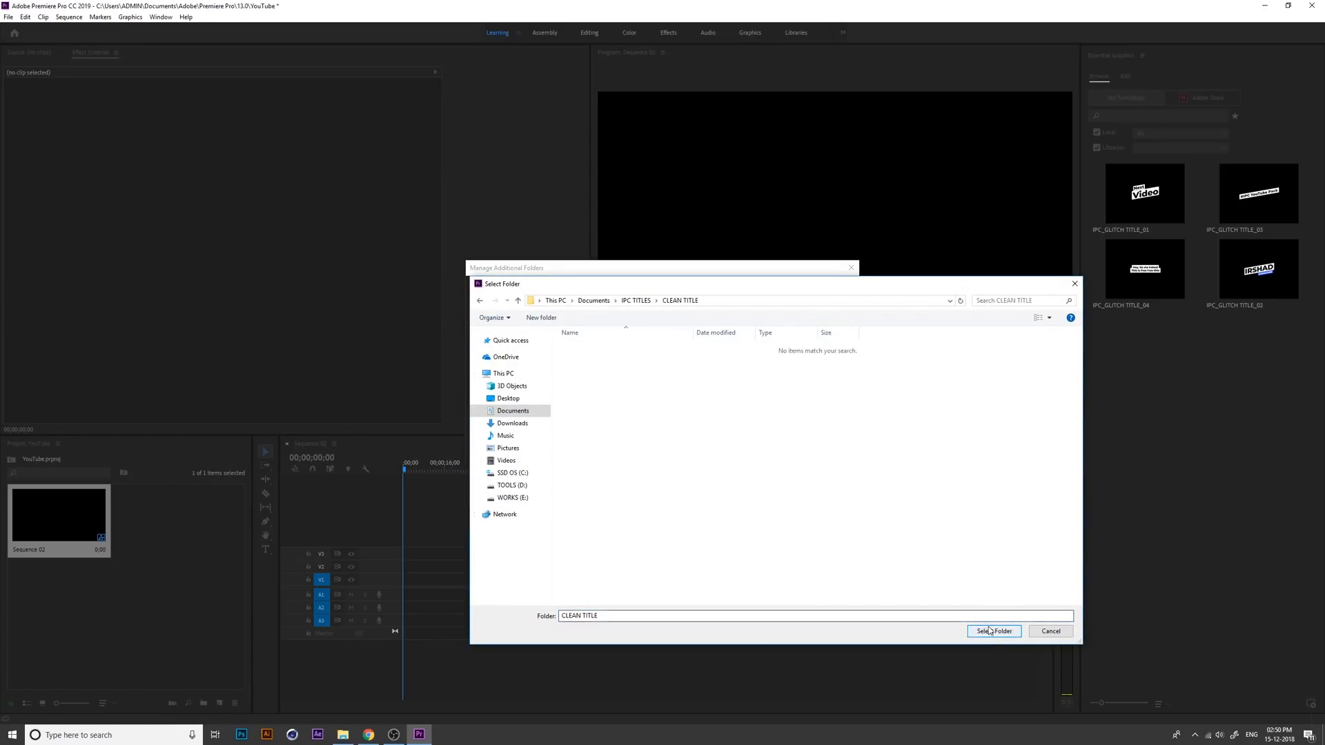
pyautogui.click(993, 630)
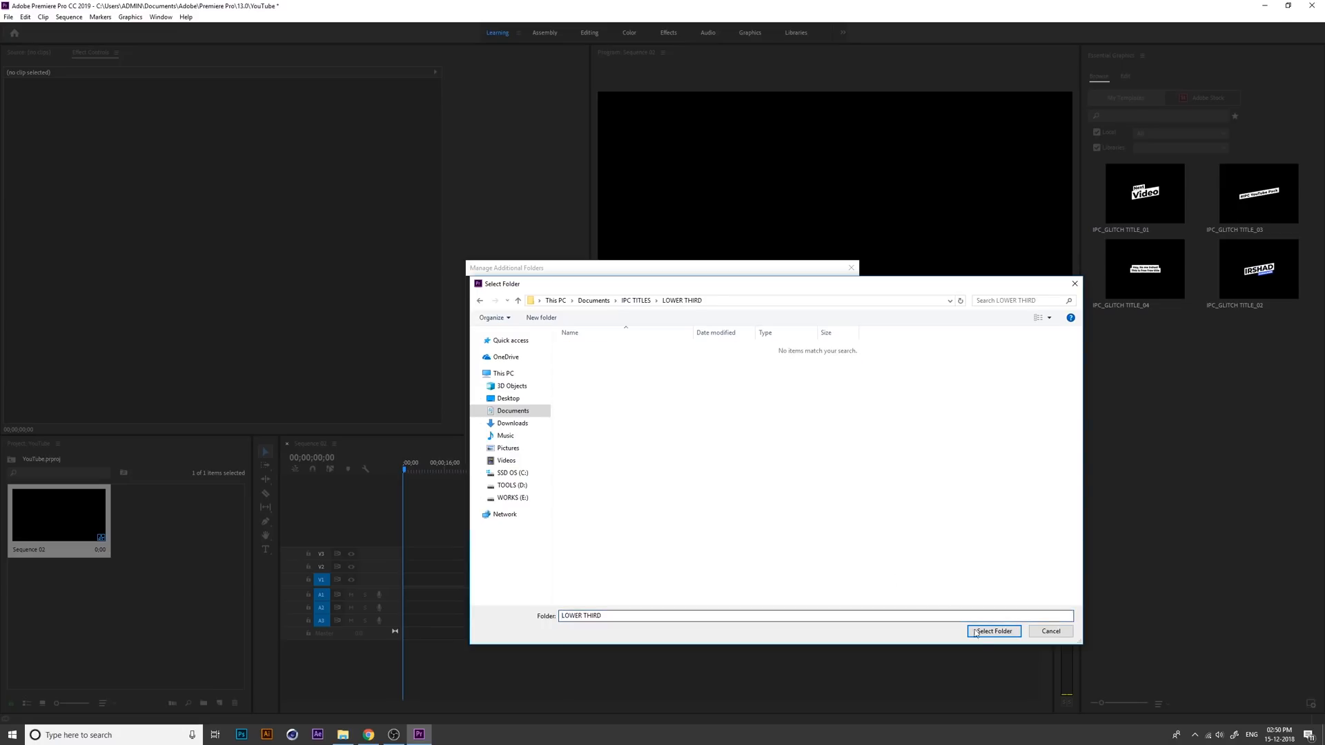
pyautogui.click(992, 632)
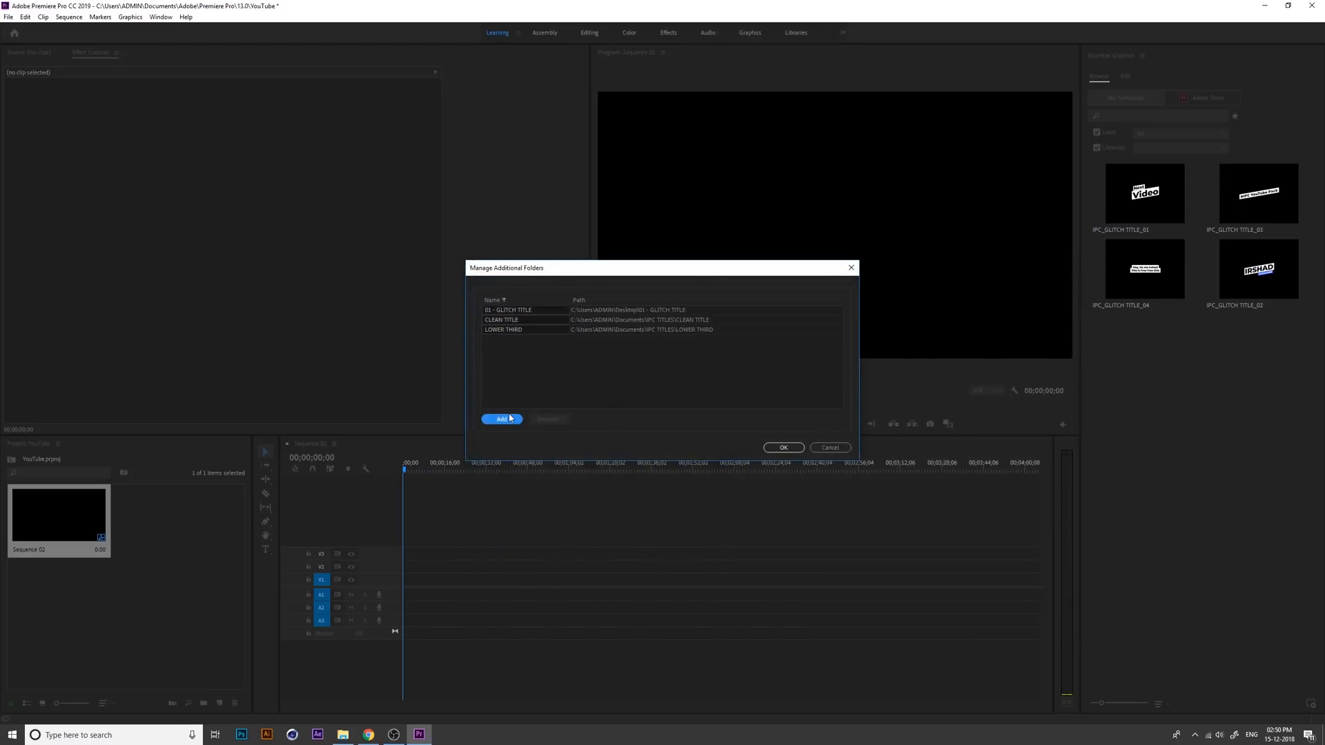
pyautogui.click(500, 419)
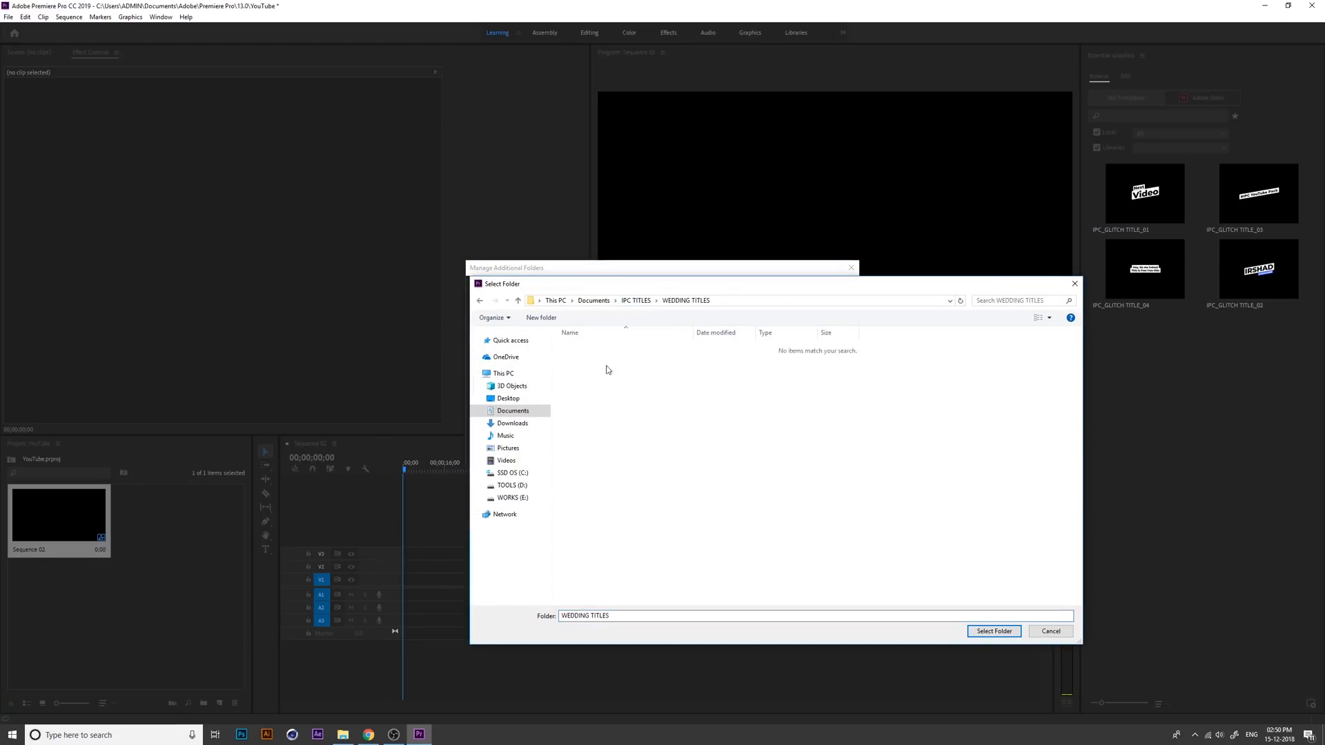
# Step: Confirm the new folders and filter Local templates to LOWER THIRD and WEDDING TITLES
pyautogui.click(994, 632)
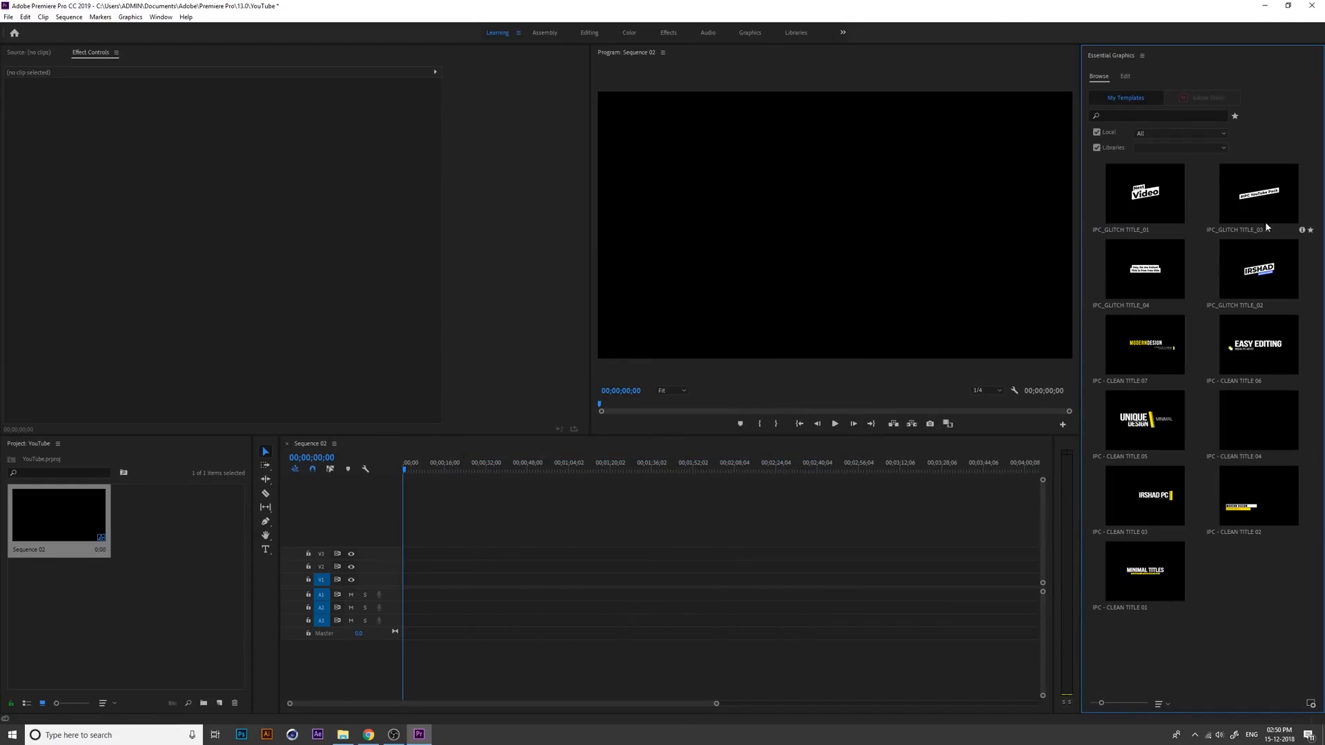
pyautogui.click(1182, 132)
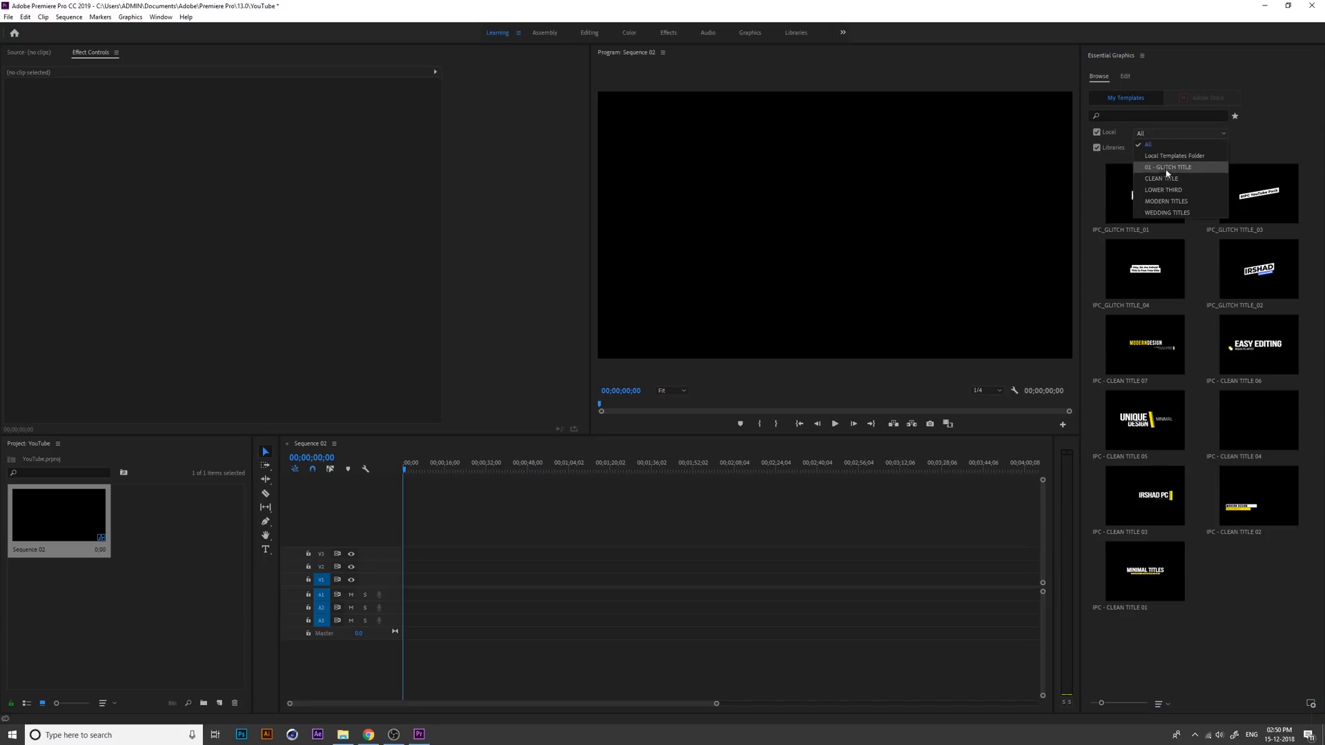
pyautogui.click(1164, 189)
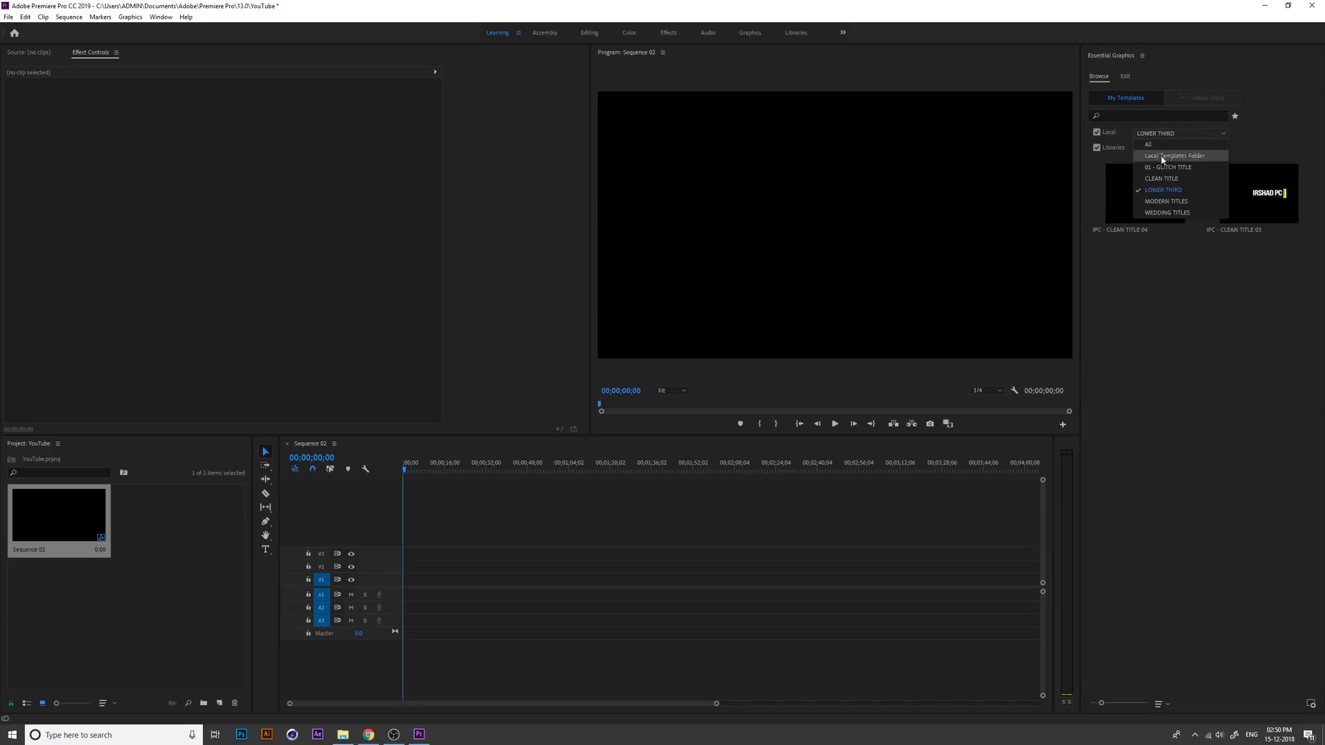
pyautogui.click(1175, 155)
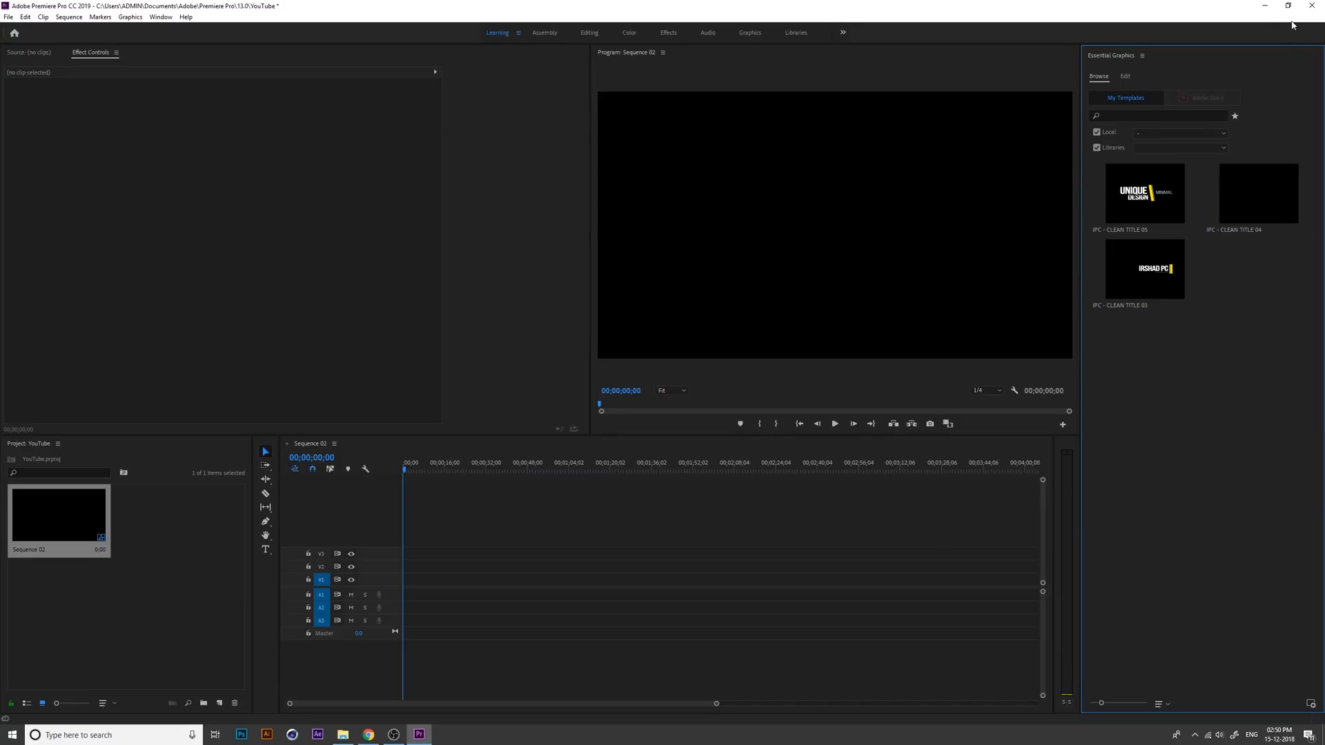
pyautogui.moveTo(1313, 7)
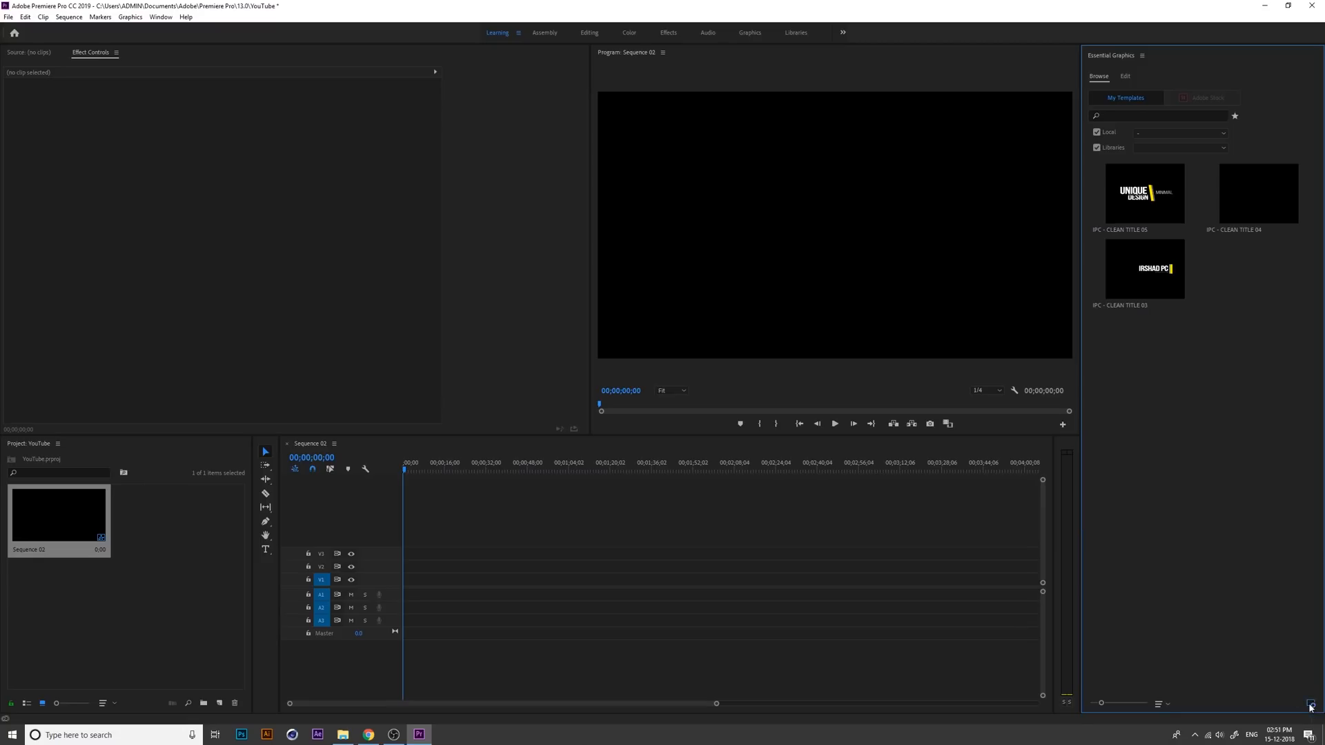
pyautogui.click(1317, 703)
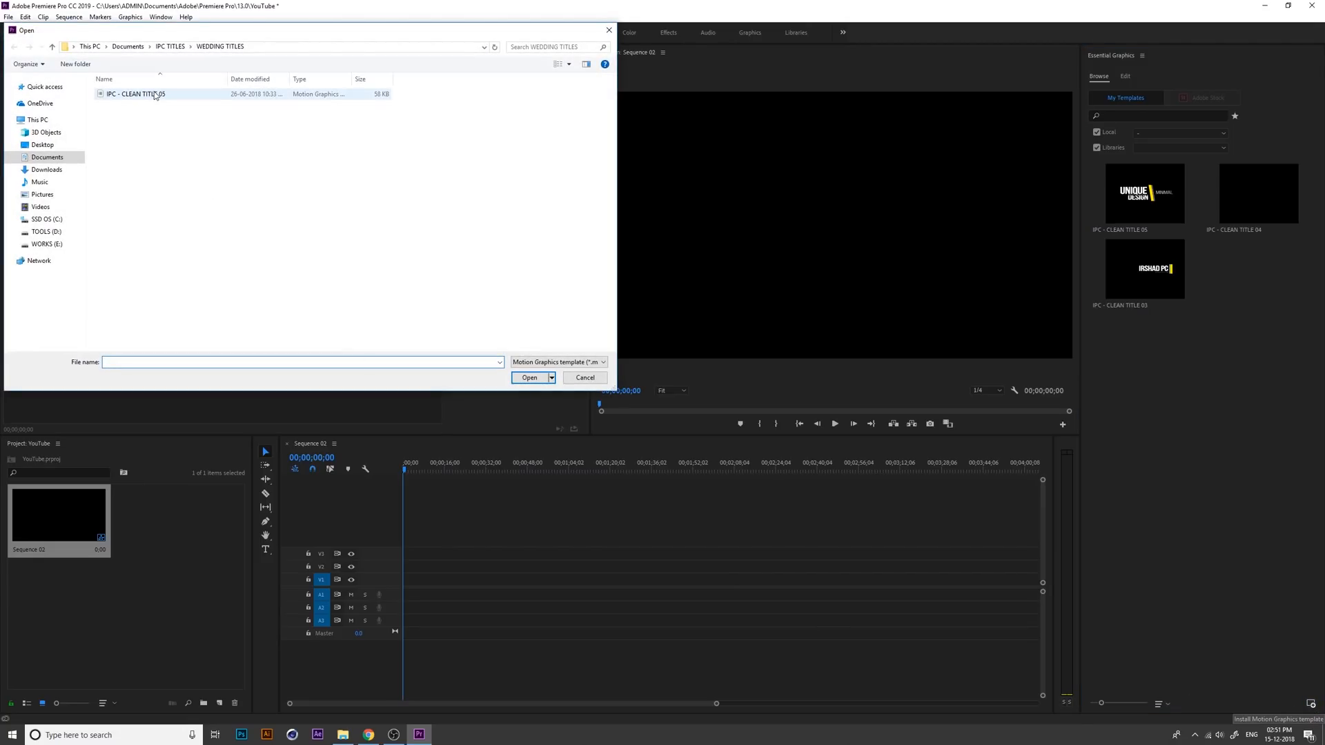
pyautogui.click(583, 378)
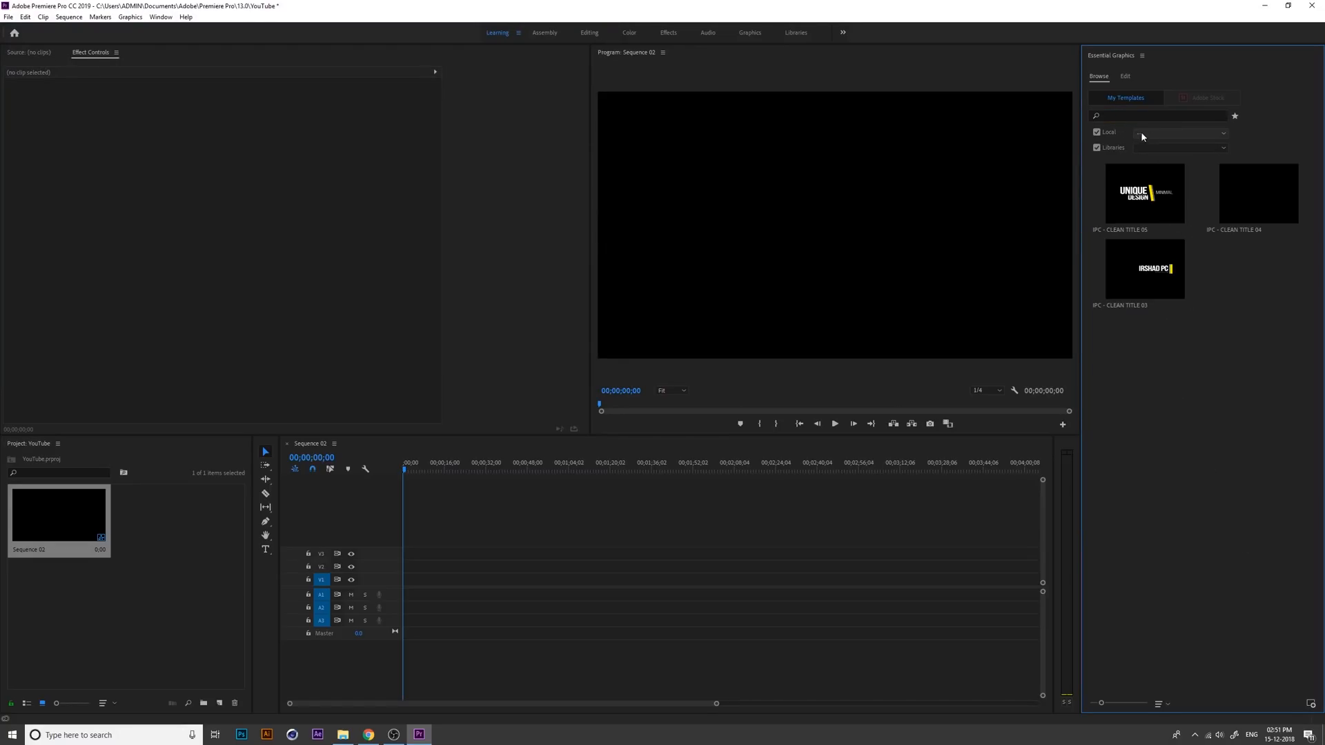
pyautogui.click(1180, 132)
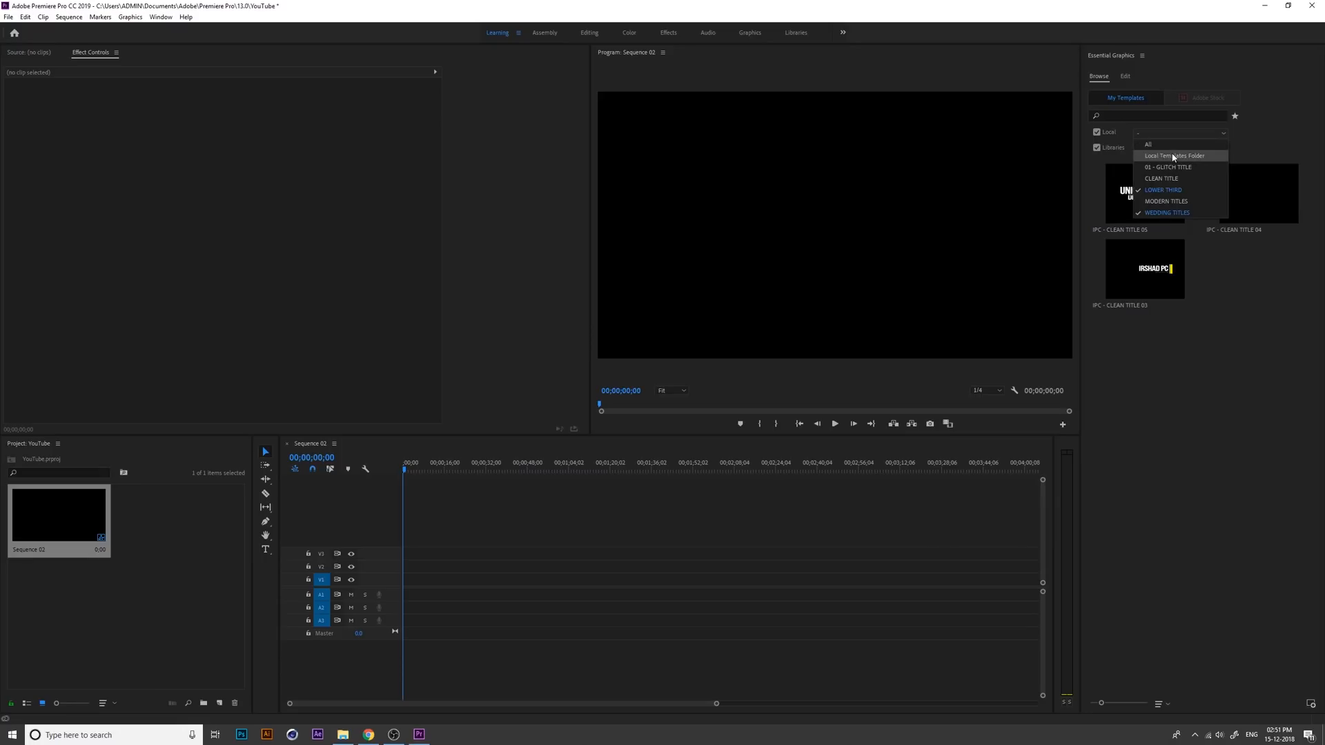